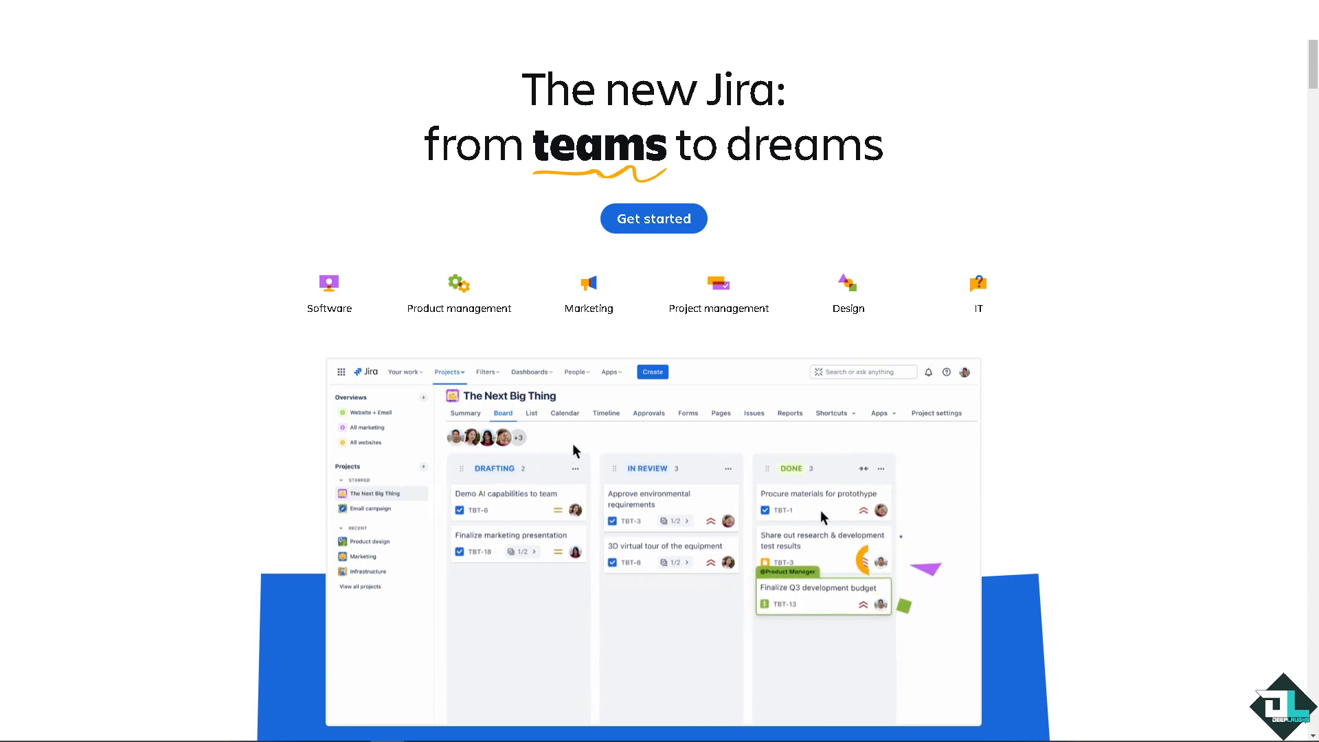
# Preview the demo project's Timeline and Calendar views, then scroll to the Try Jira Free offer
pyautogui.click(606, 413)
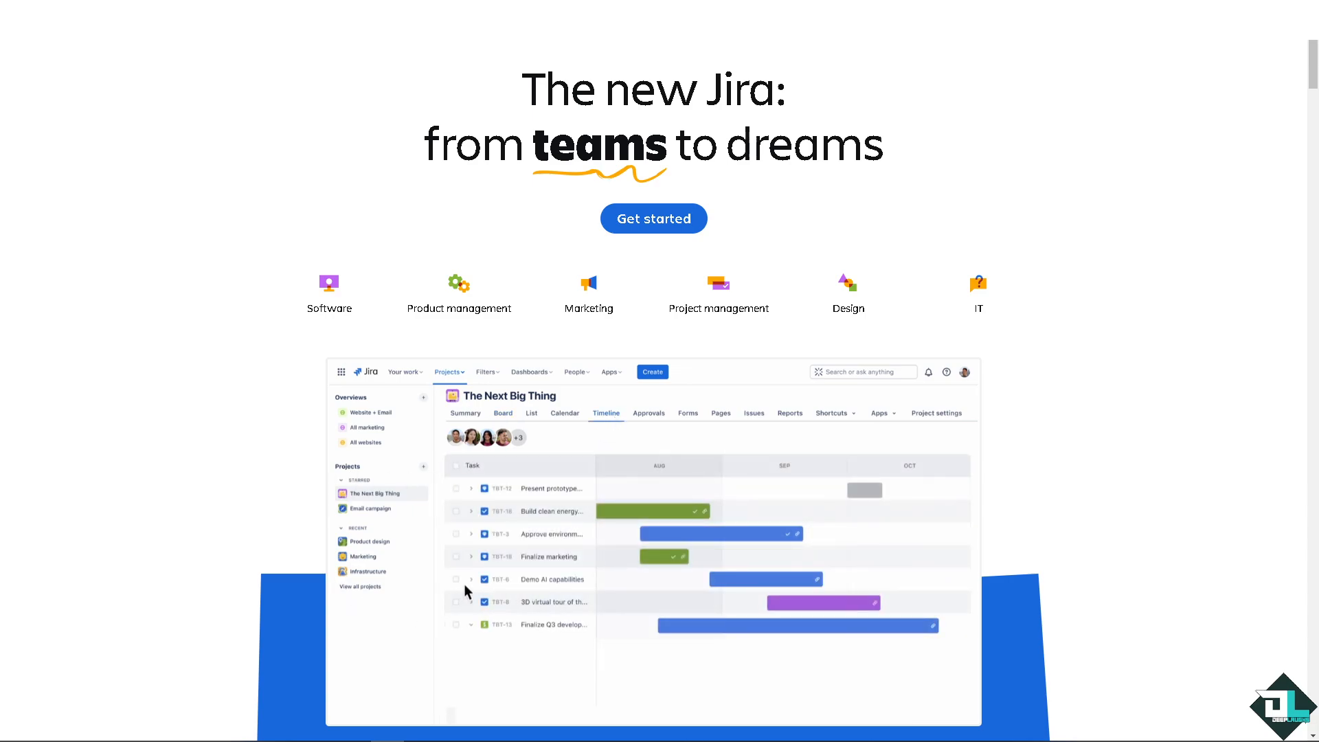
pyautogui.click(471, 579)
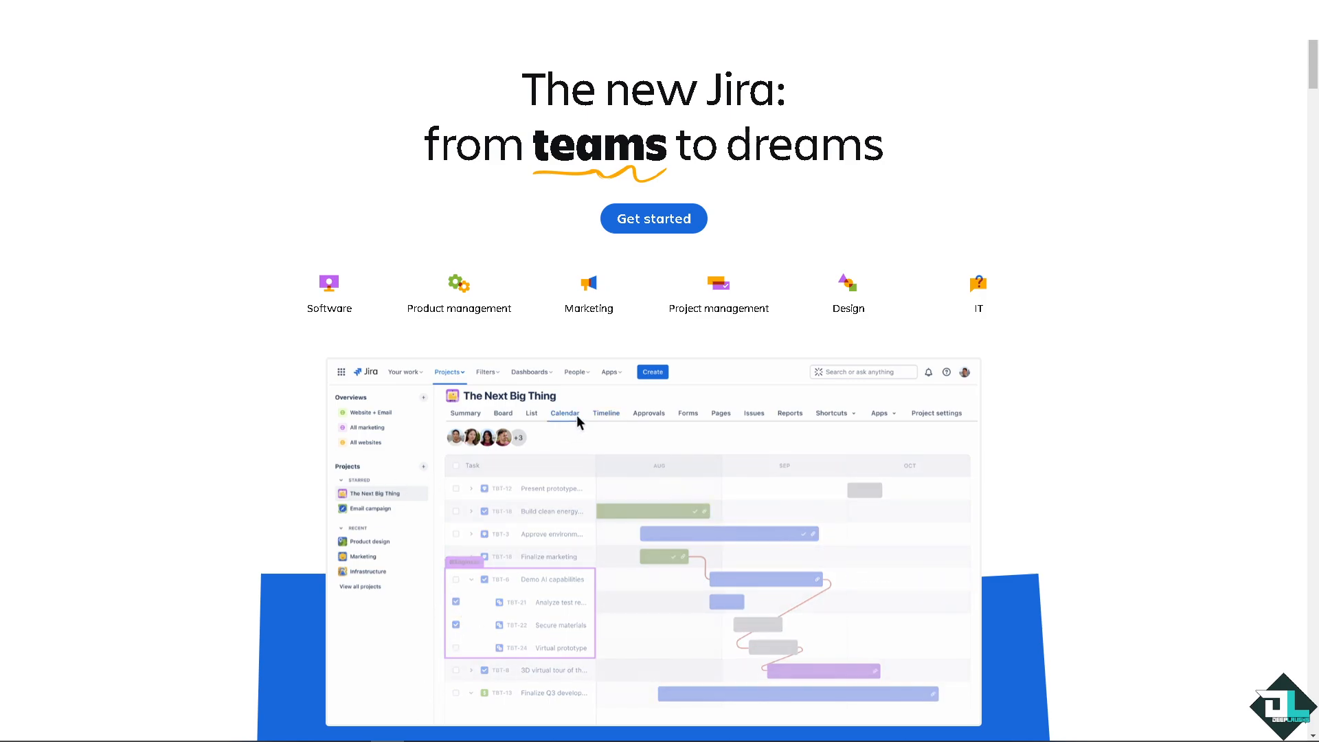
pyautogui.click(564, 414)
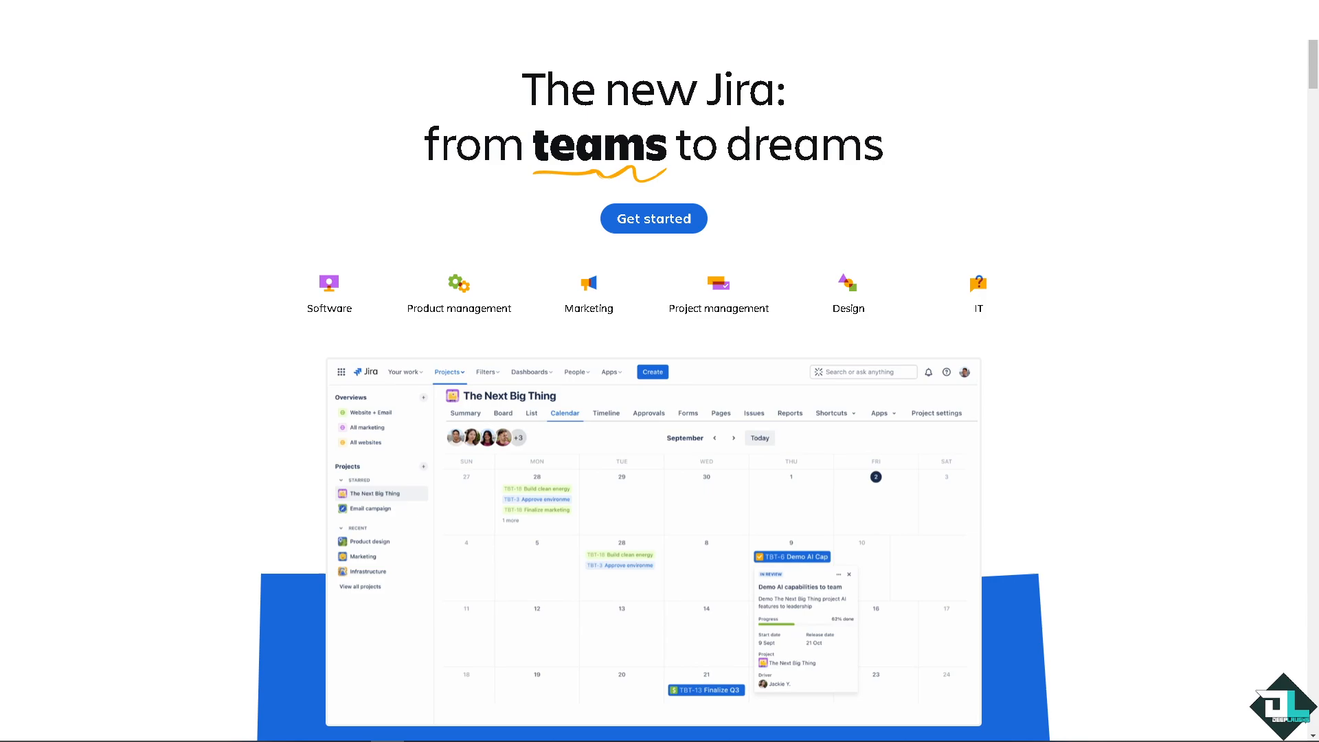
pyautogui.scroll(-3)
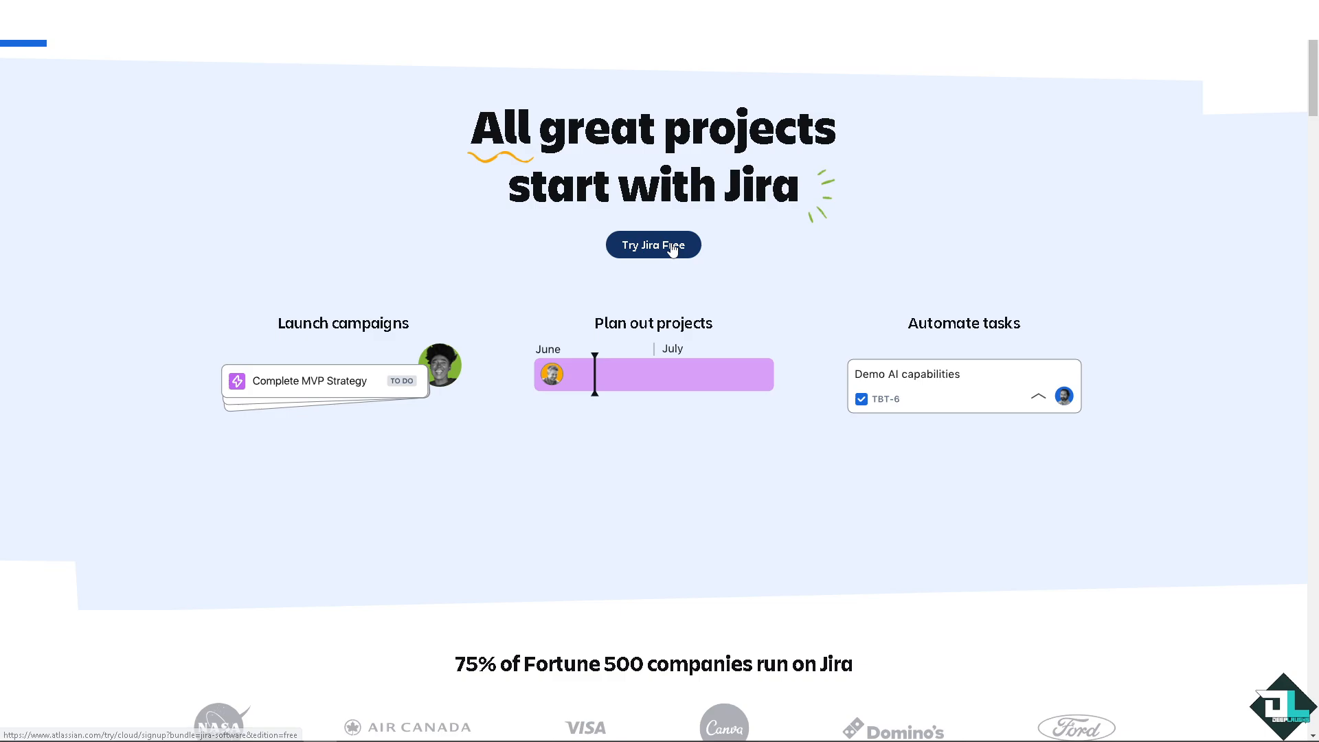
# Start the free Jira sign-up from the landing page
pyautogui.click(652, 244)
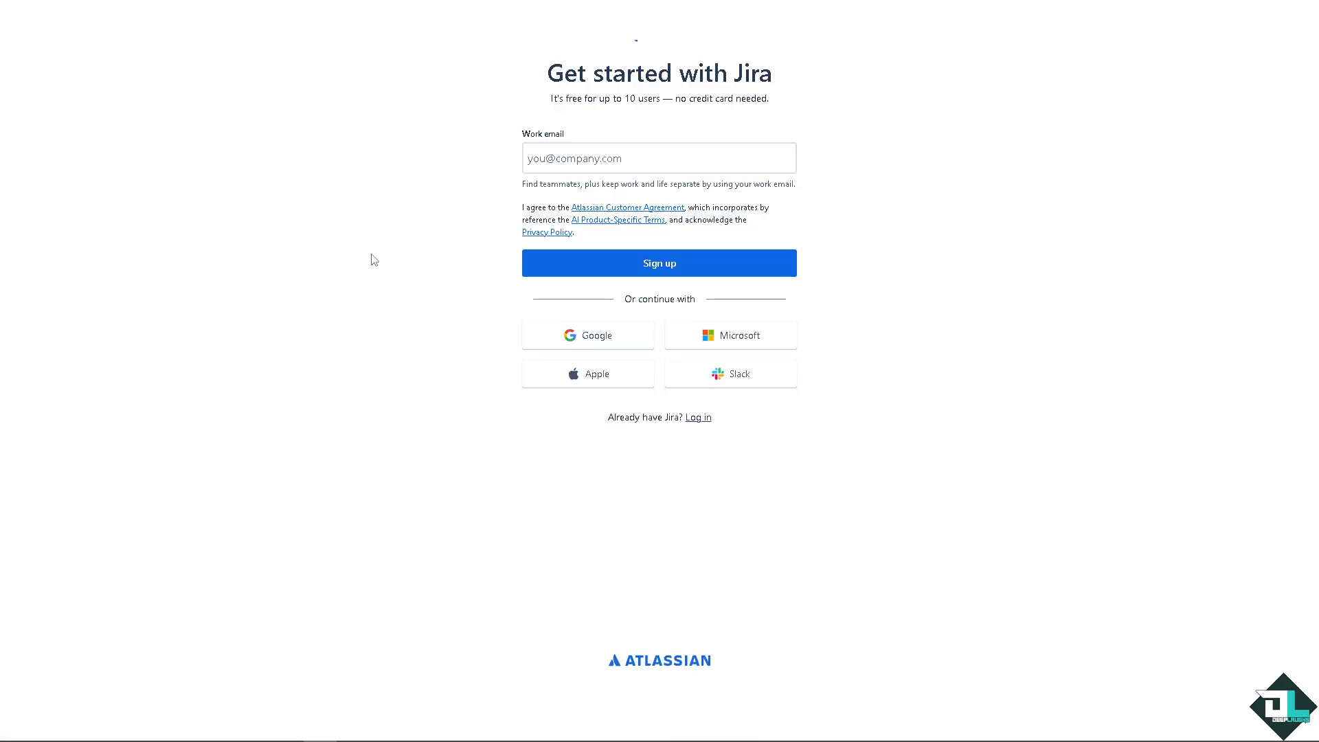
pyautogui.moveTo(636, 335)
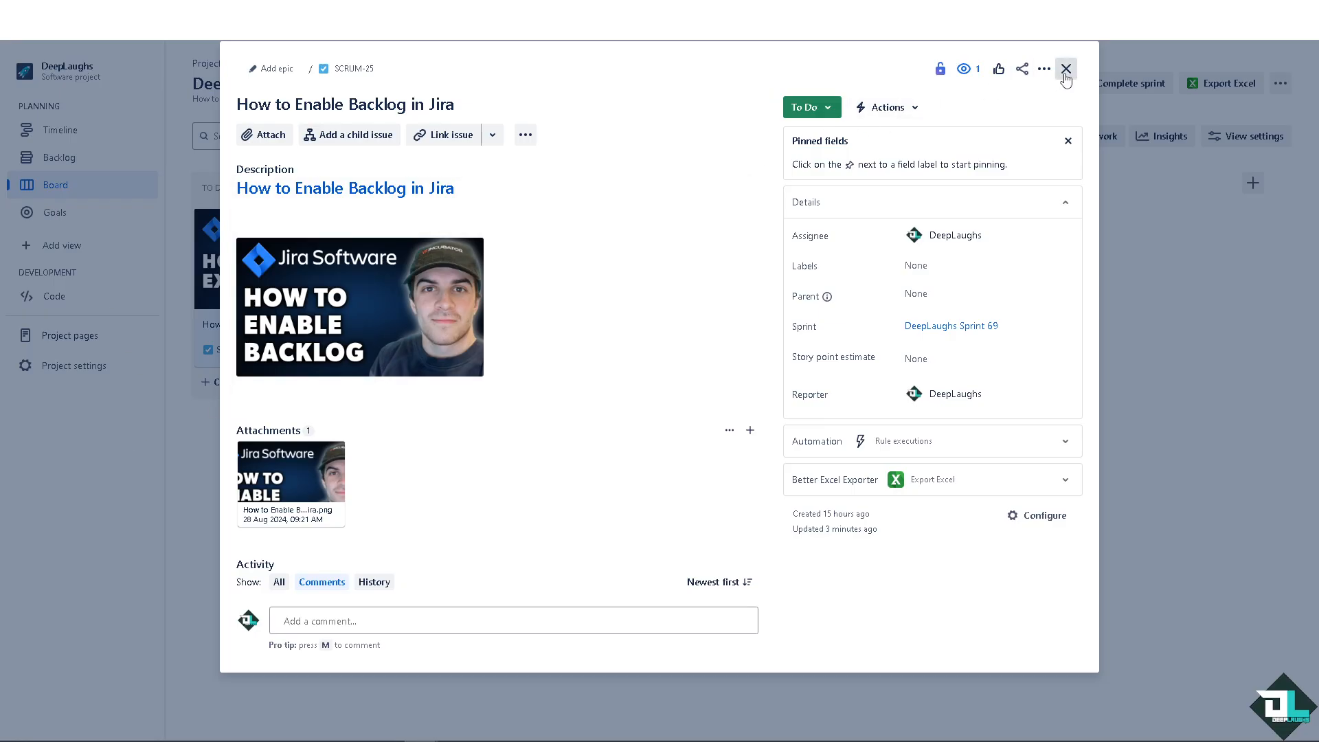
# Close the issue details and show the DeepLaughs project's Backlog with Sprint 69 and Sprint 2
pyautogui.click(1065, 69)
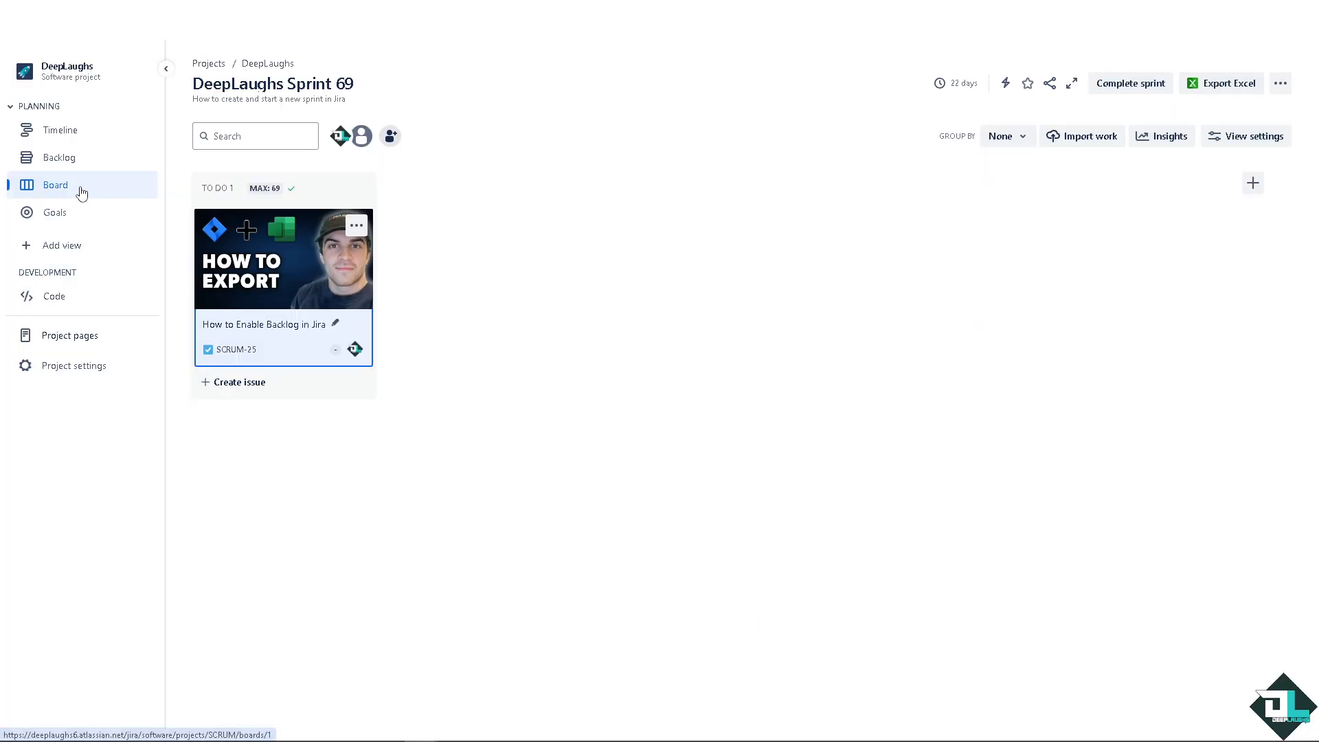
pyautogui.moveTo(58, 156)
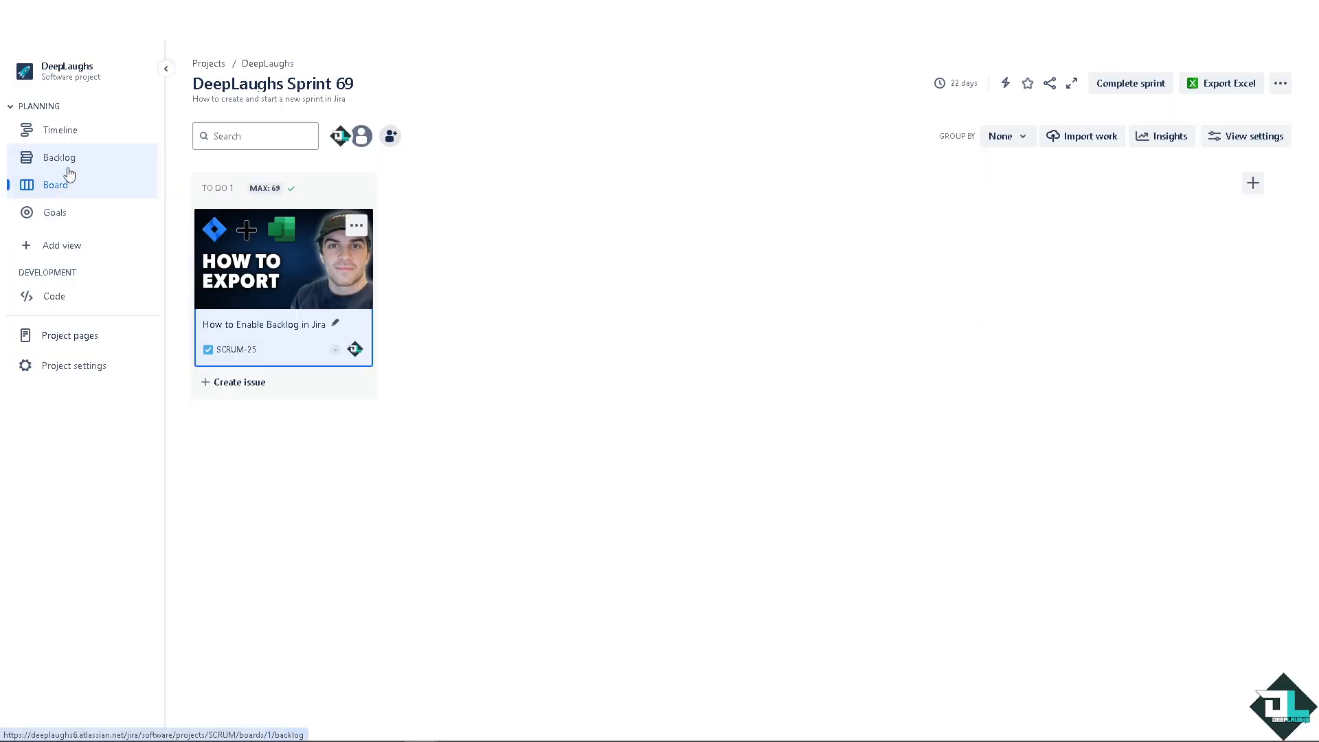
pyautogui.click(57, 157)
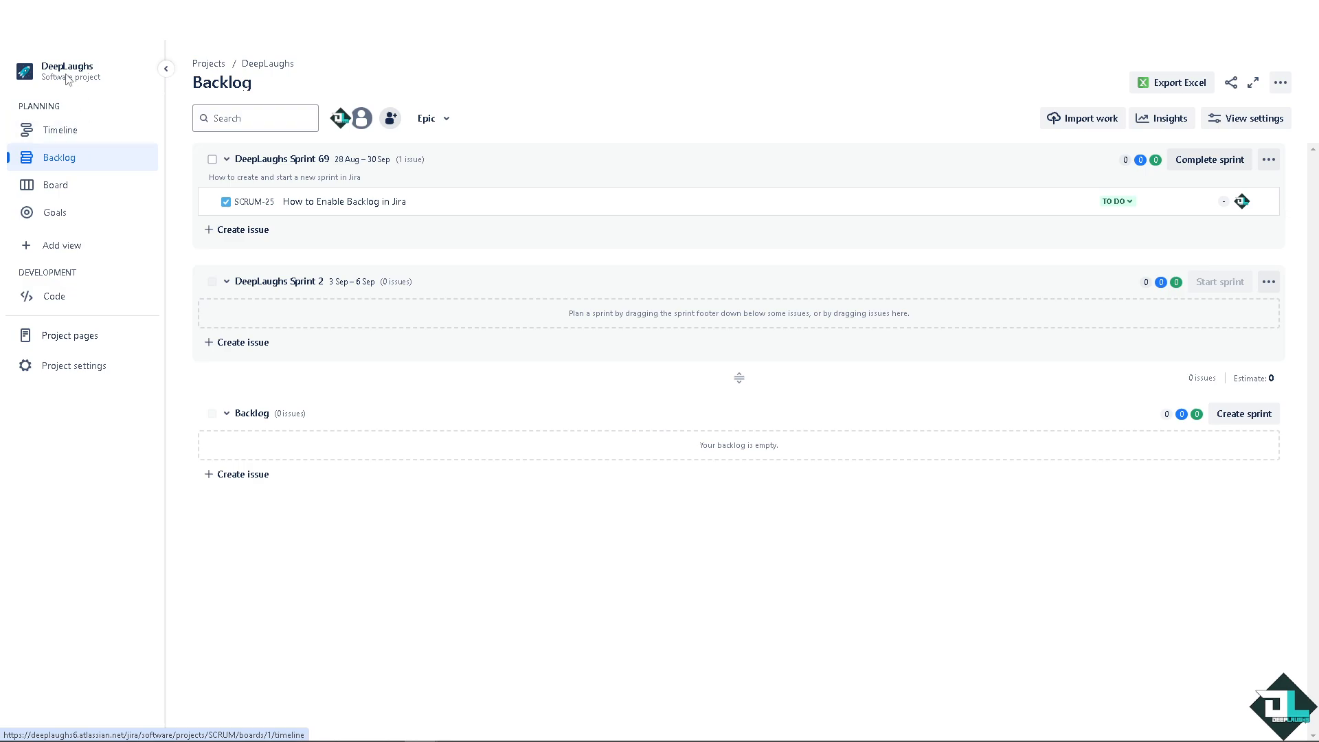
pyautogui.moveTo(119, 117)
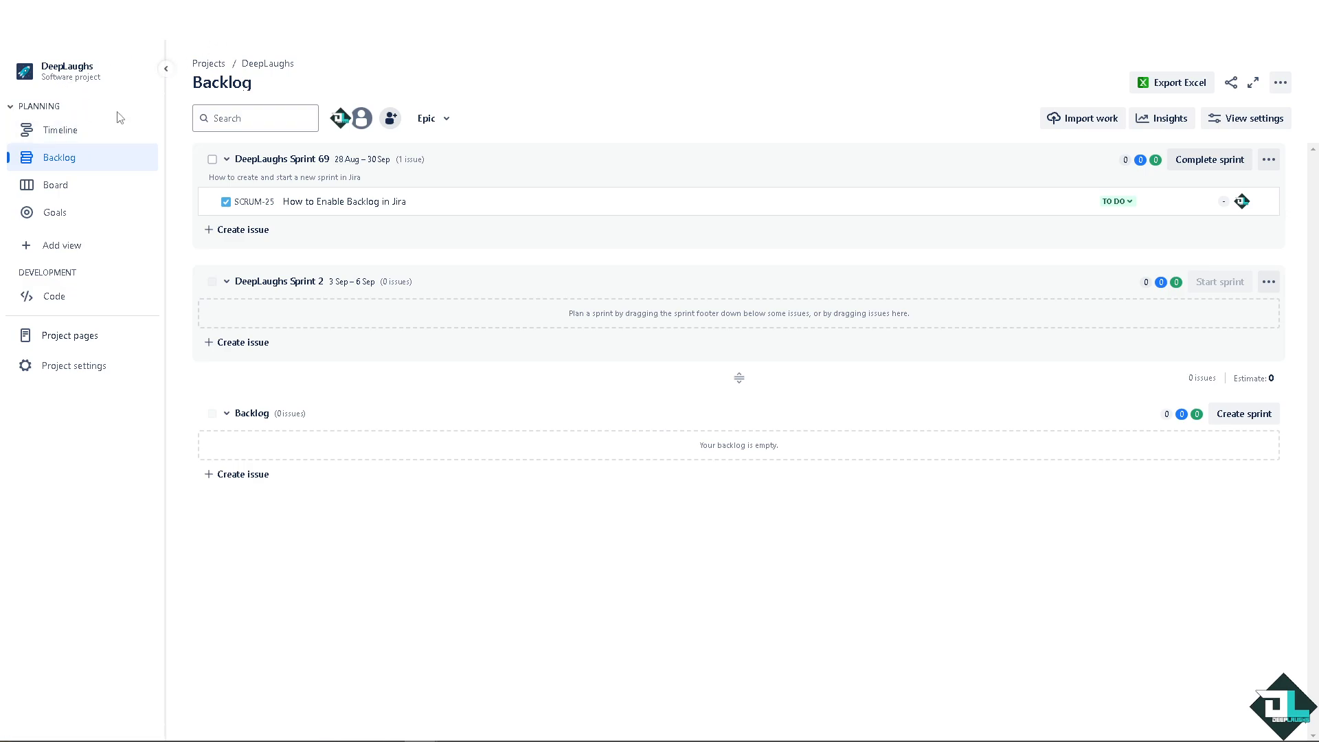
pyautogui.moveTo(58, 157)
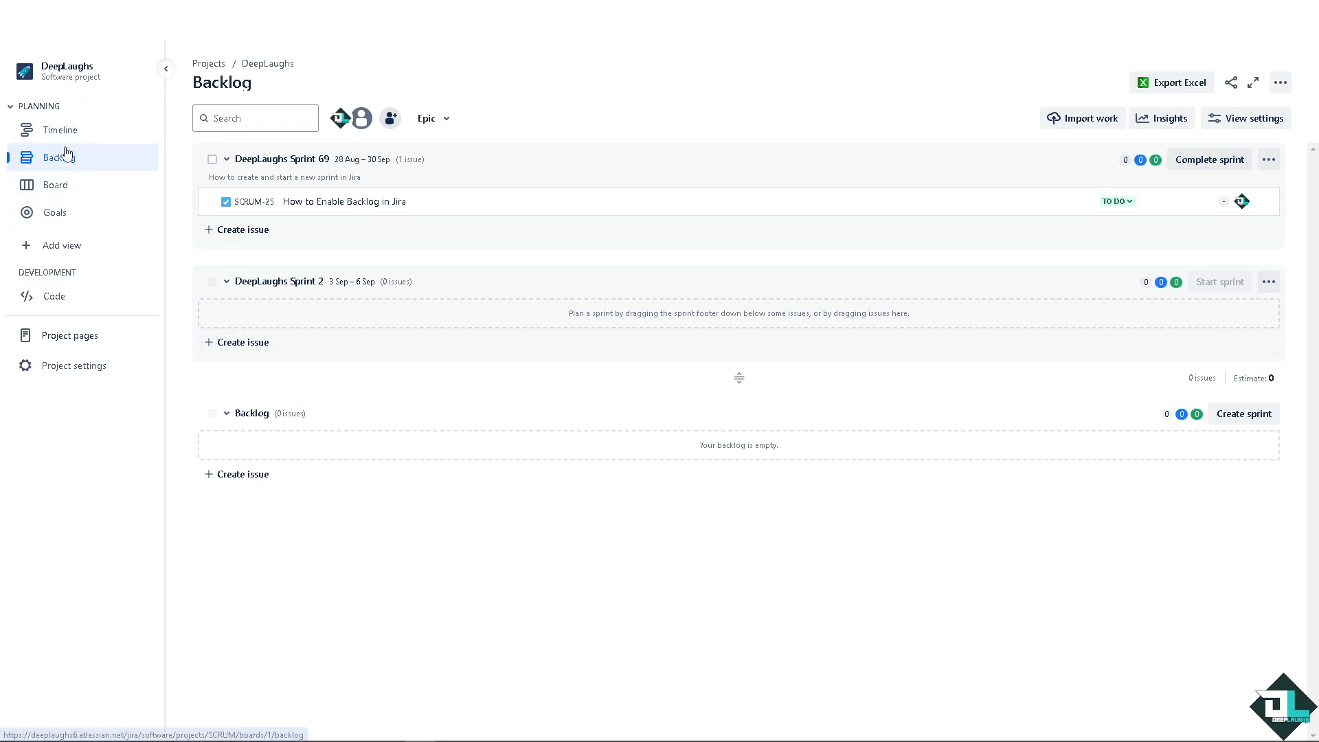
pyautogui.moveTo(151, 107)
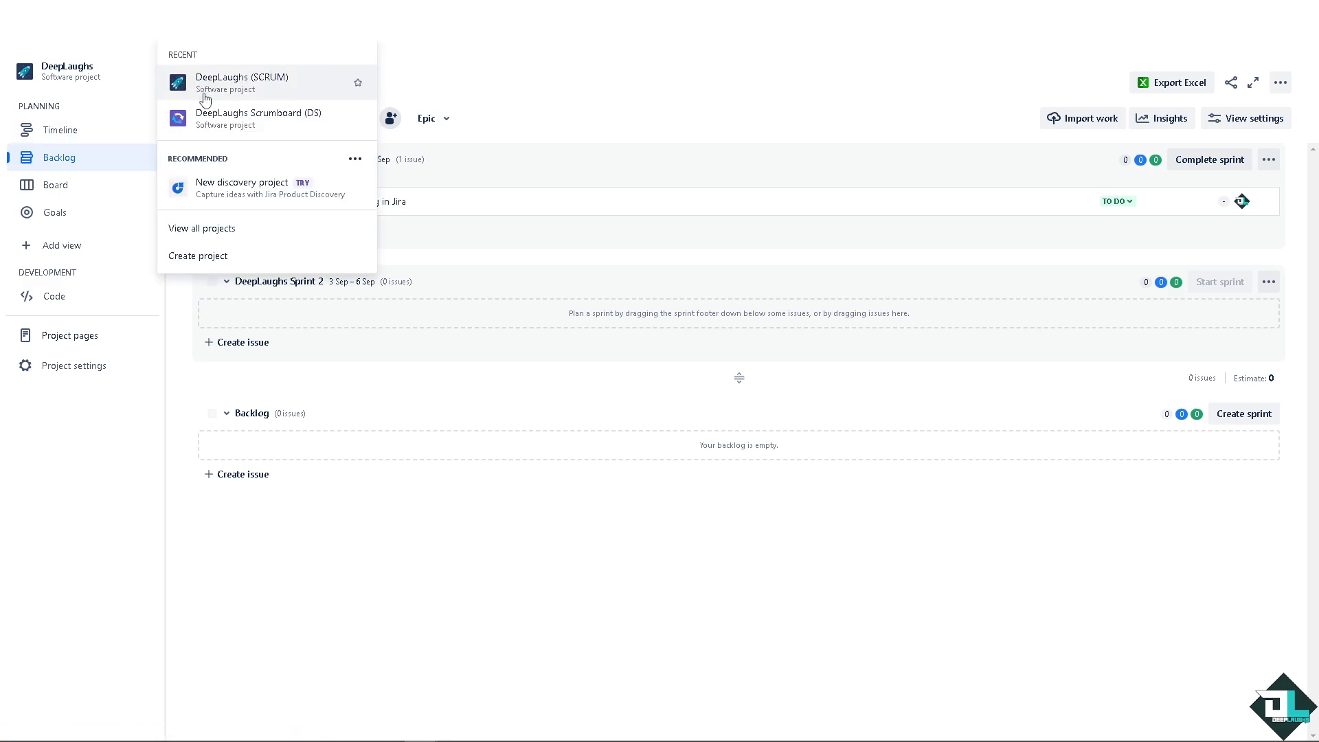
# Begin a new project and show the Software development template category
pyautogui.click(198, 255)
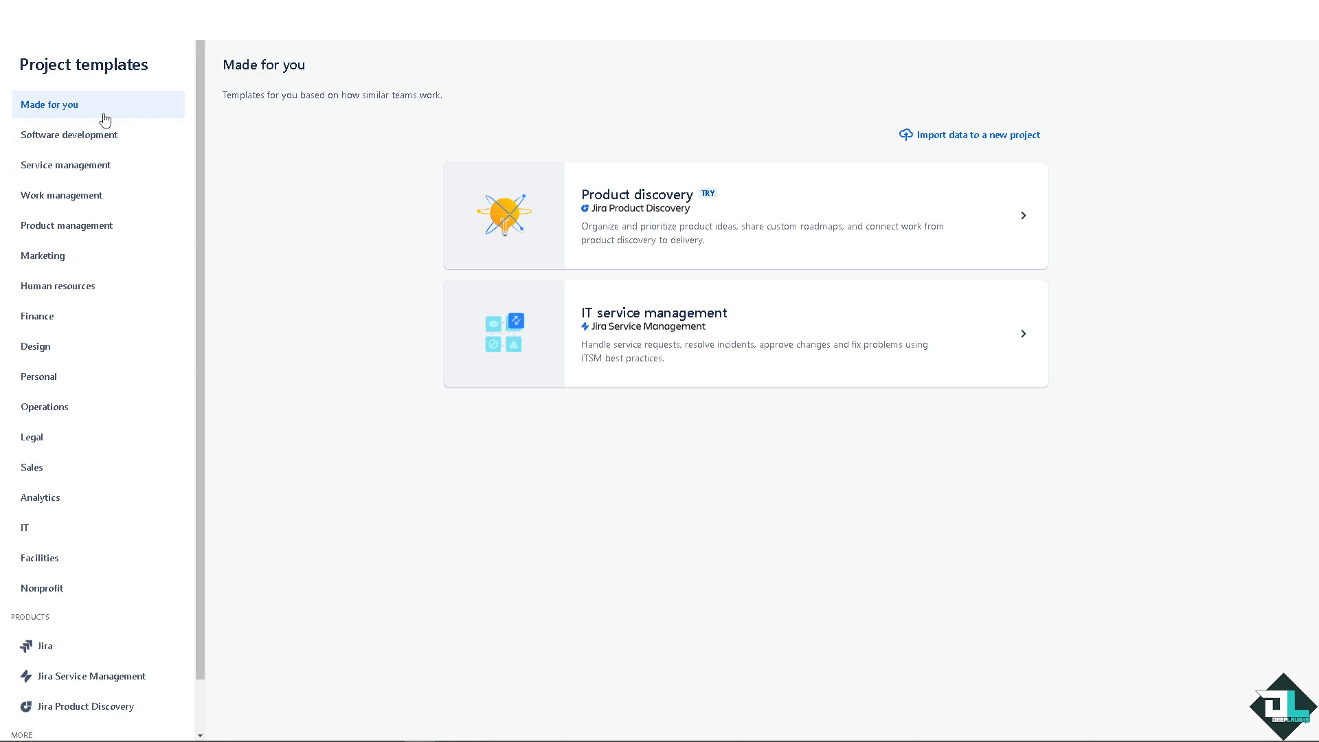
pyautogui.moveTo(70, 135)
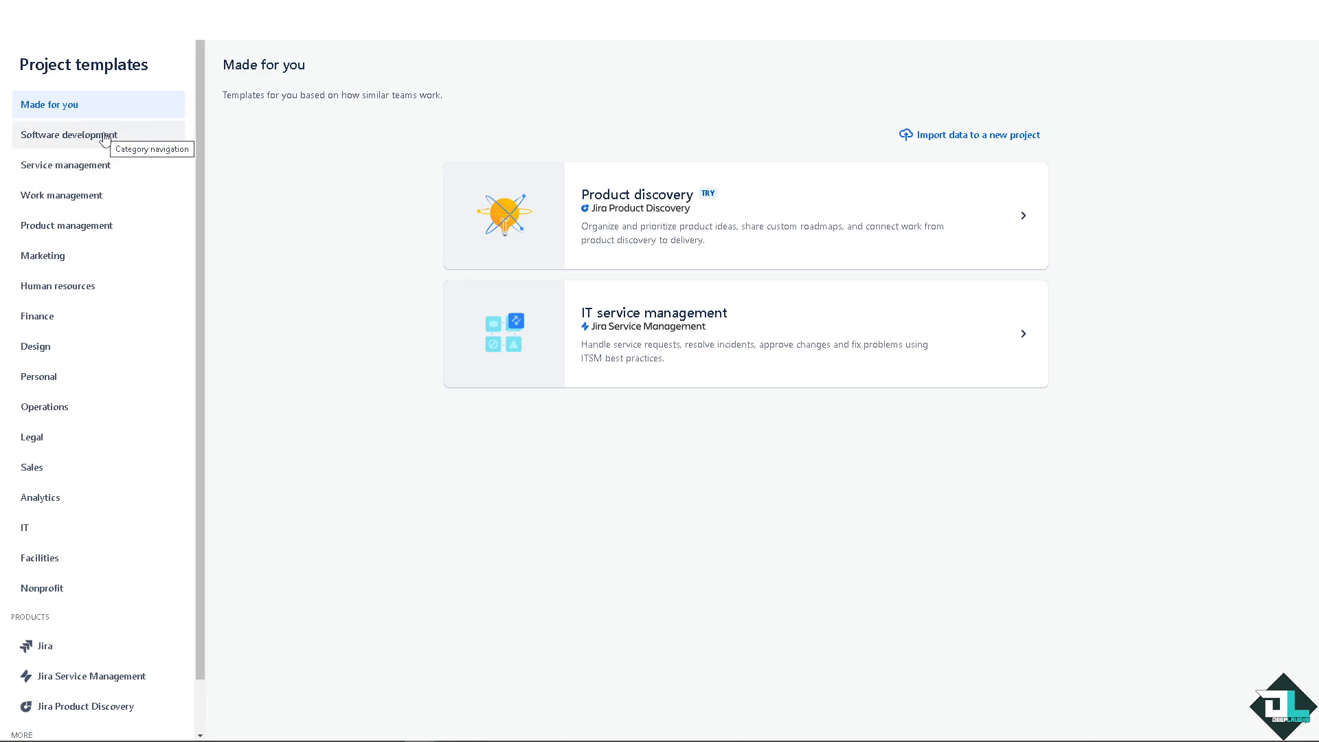
pyautogui.click(69, 134)
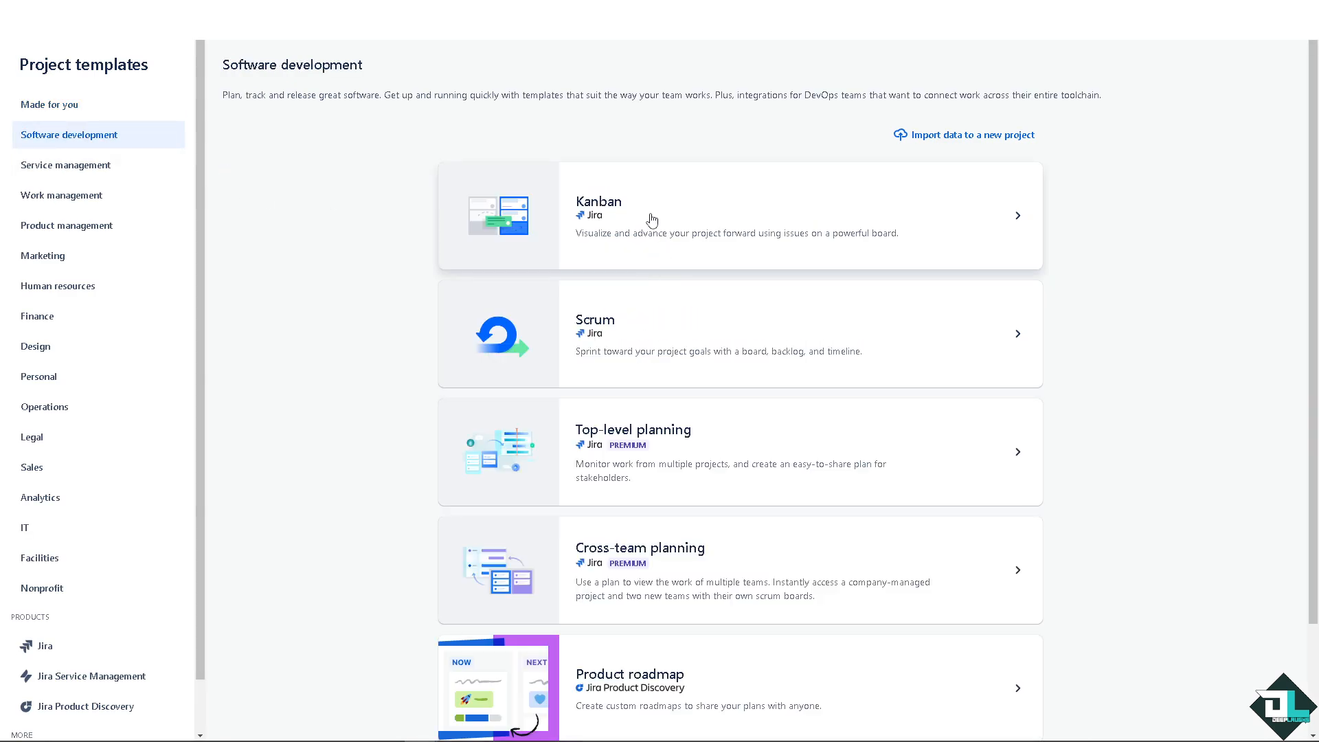
pyautogui.moveTo(639, 338)
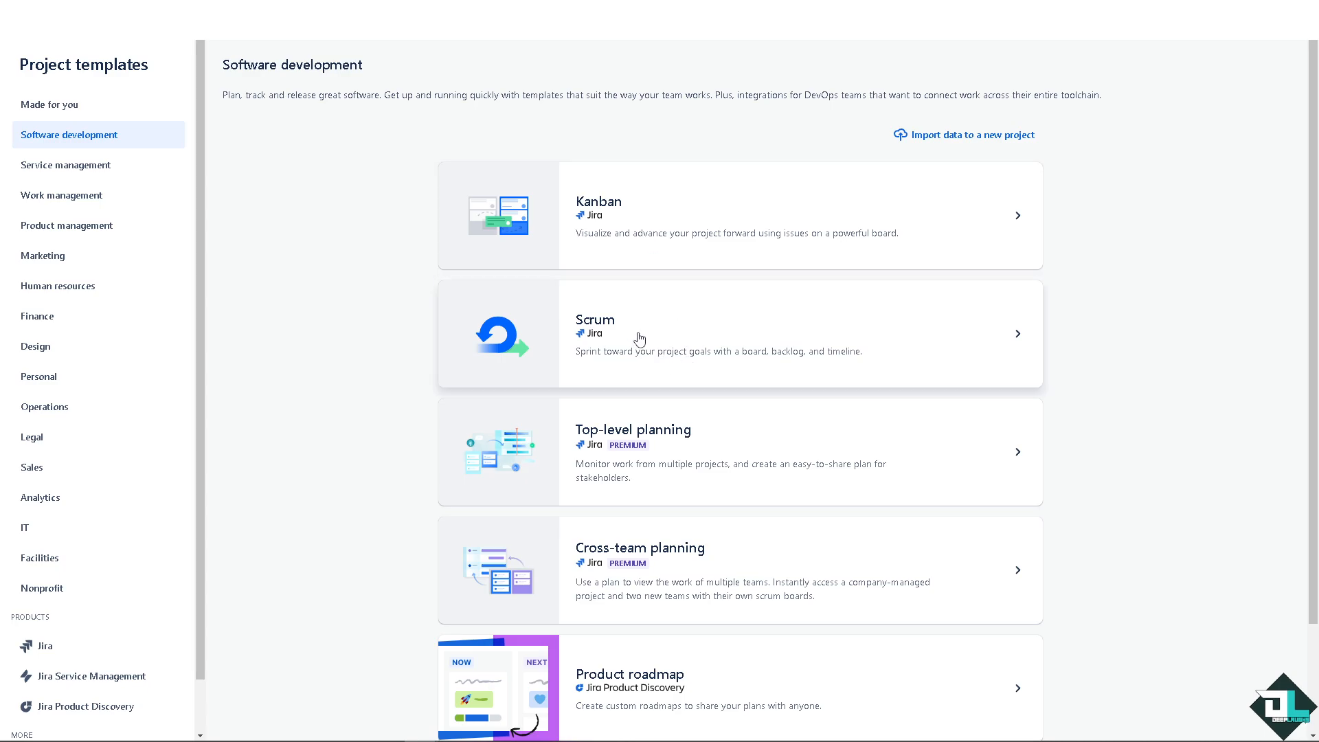
pyautogui.moveTo(675, 219)
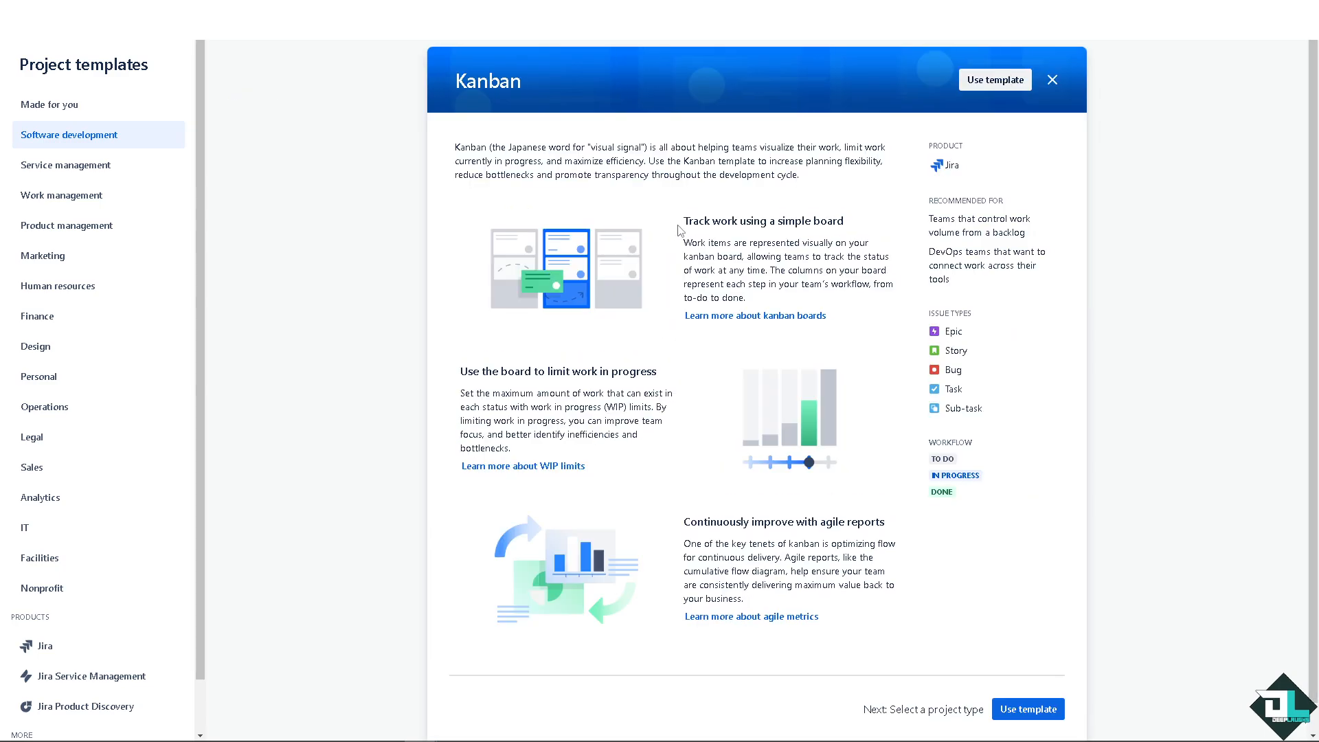
pyautogui.moveTo(1043, 669)
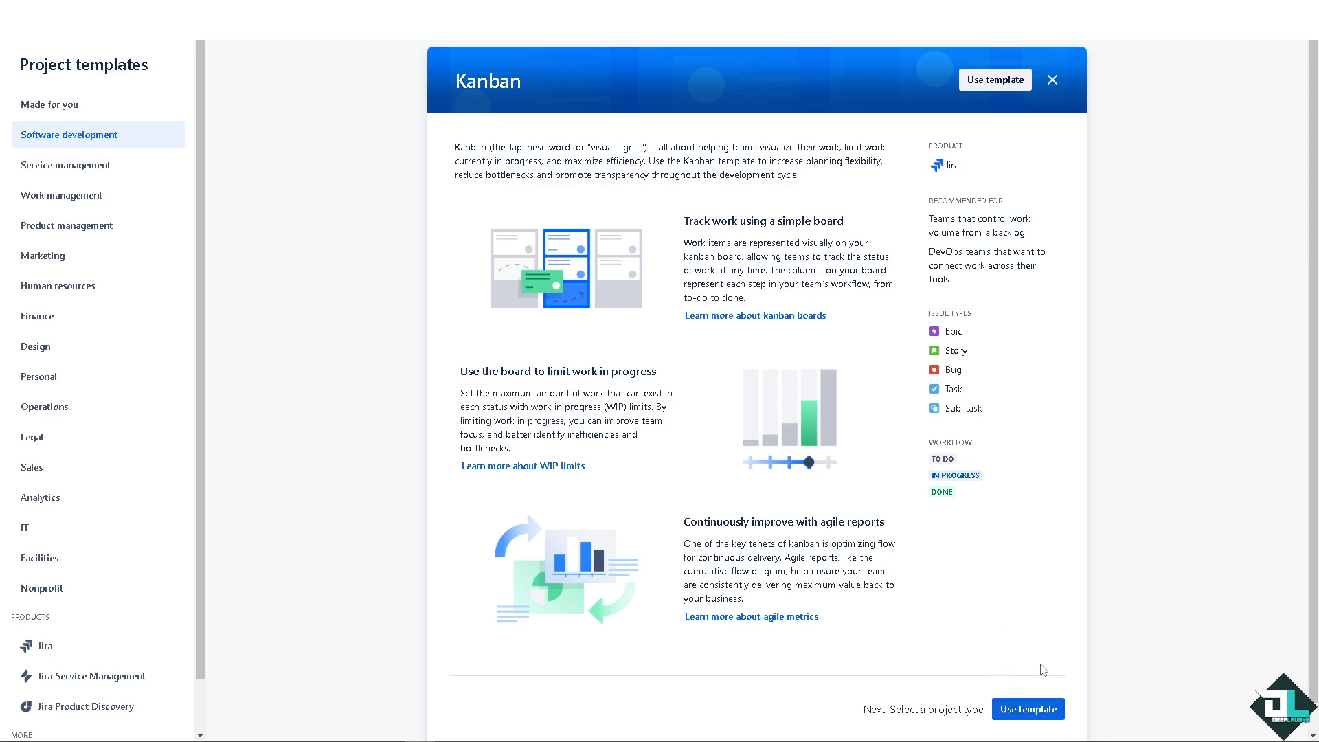
# Use the Kanban template and make the new project team-managed
pyautogui.click(1028, 709)
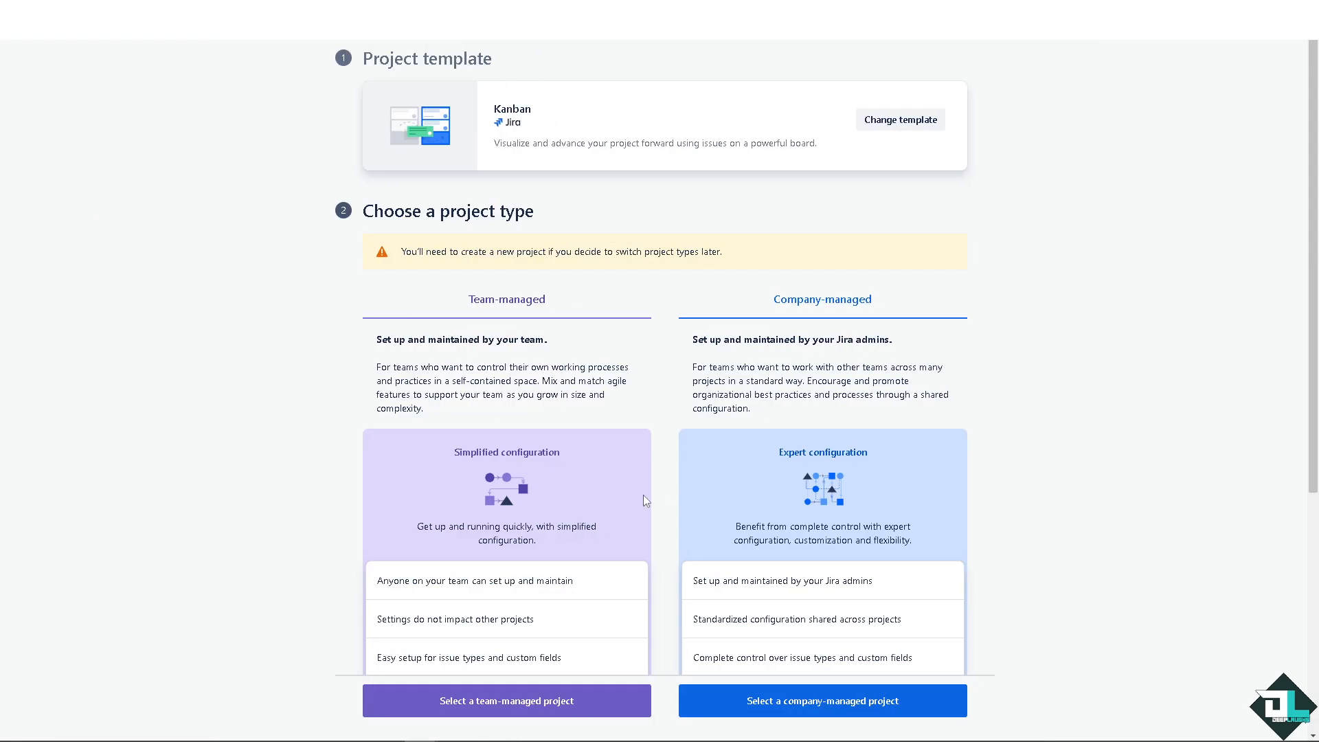
pyautogui.moveTo(567, 404)
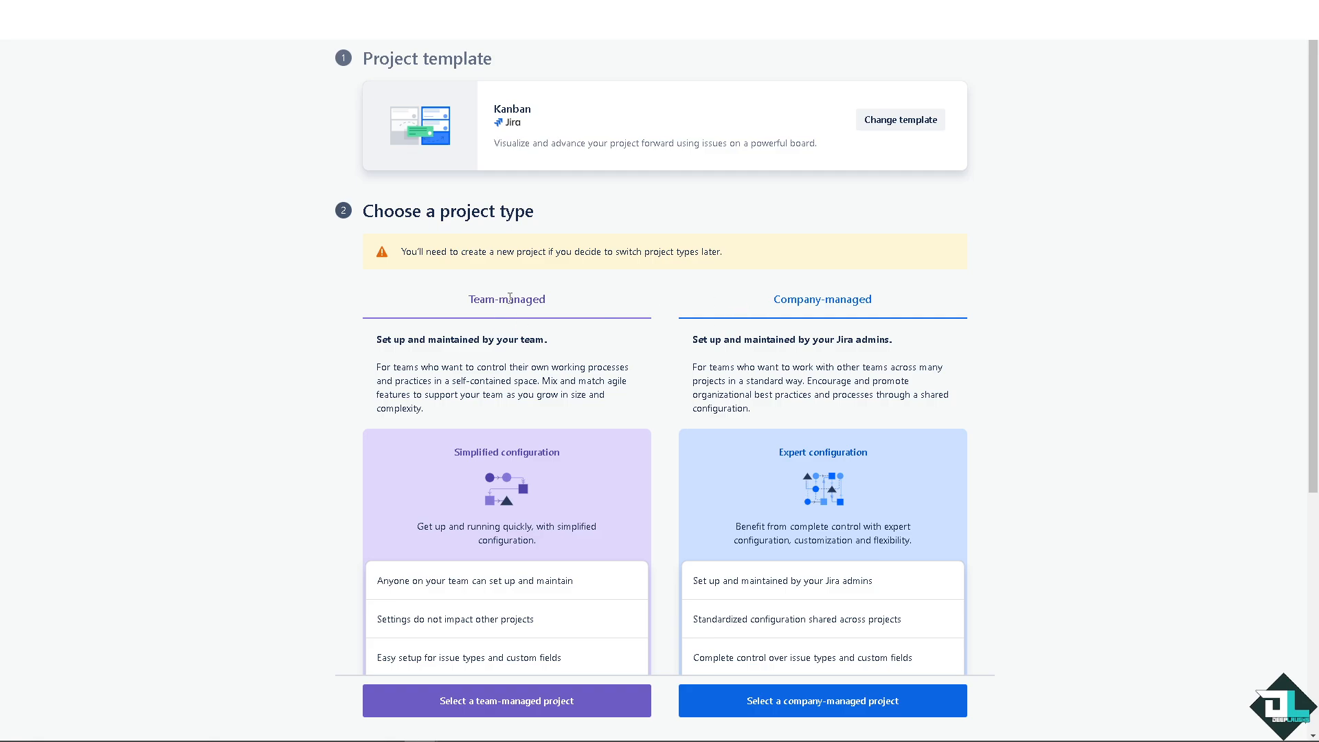
pyautogui.click(505, 699)
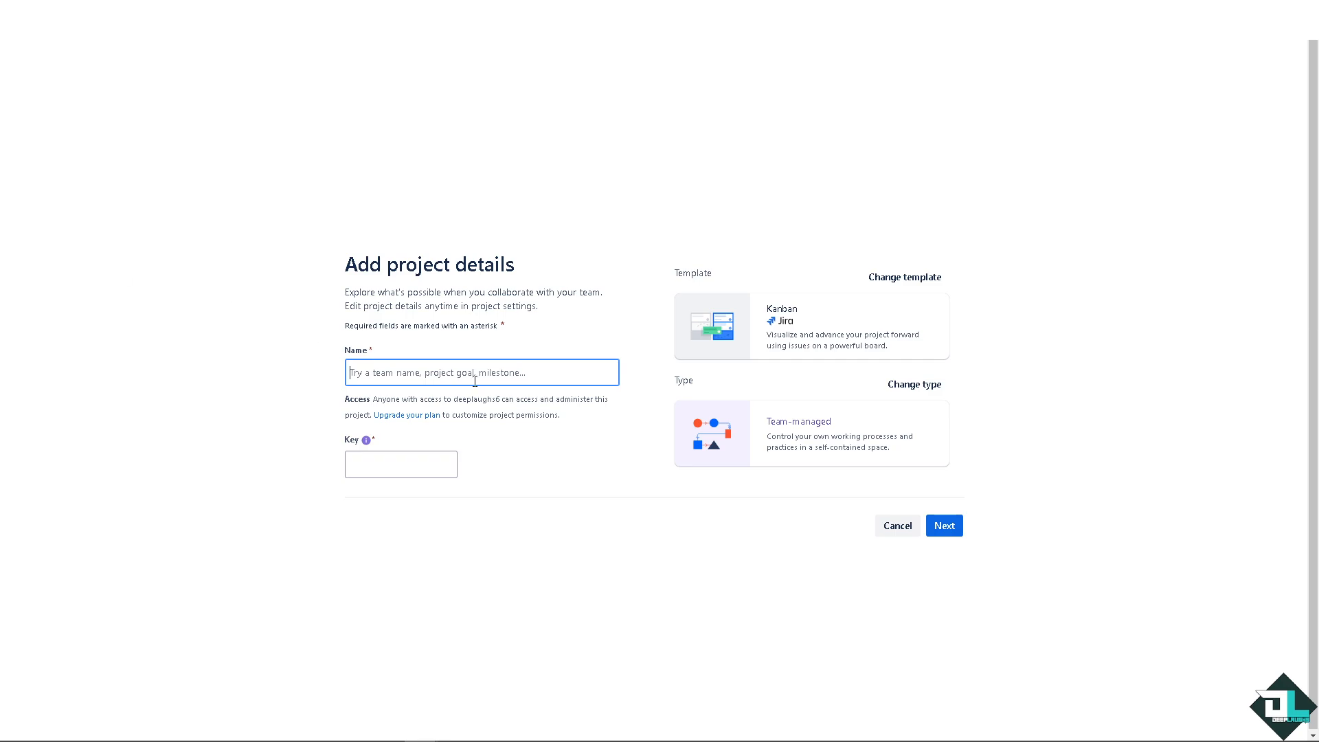
# Name the project 'How to Enable Backlog in Jira' with key HTEBIJ and create it
pyautogui.write('How to Enable Backlog in Jira')
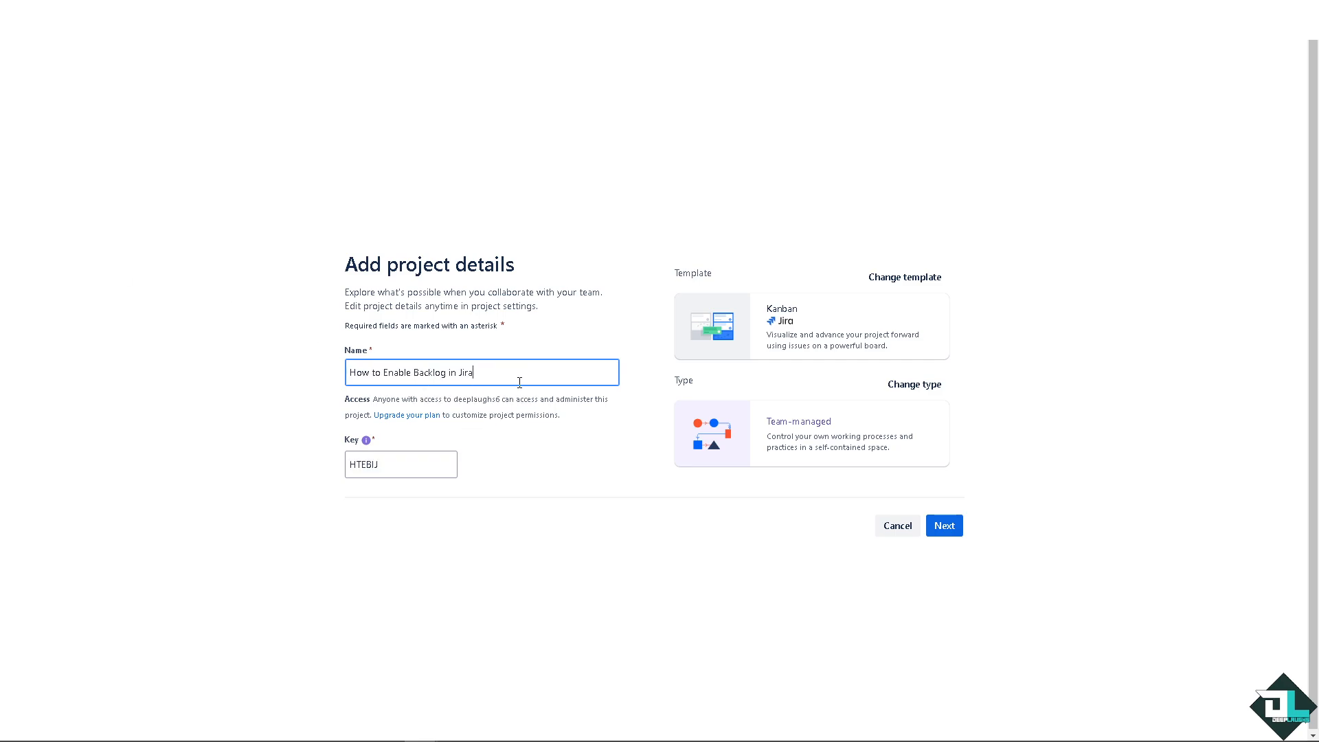
pyautogui.moveTo(919, 507)
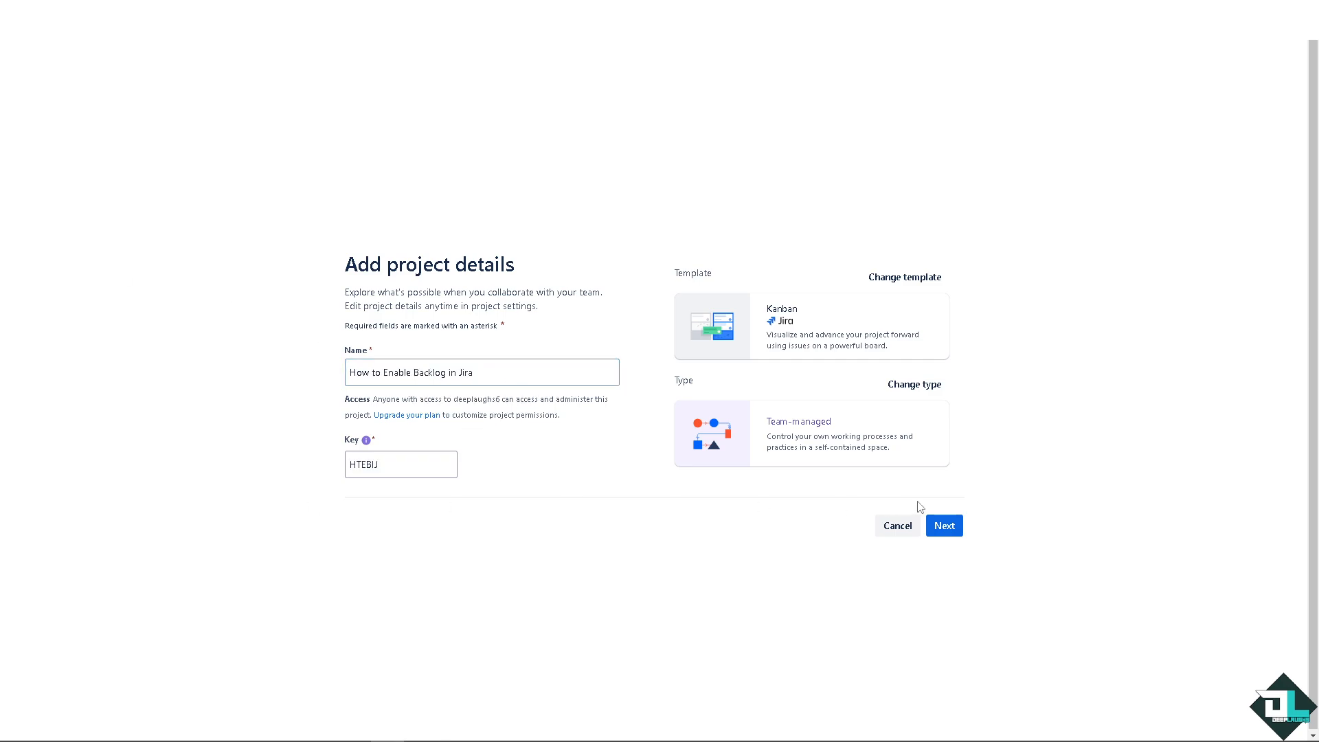
pyautogui.click(943, 525)
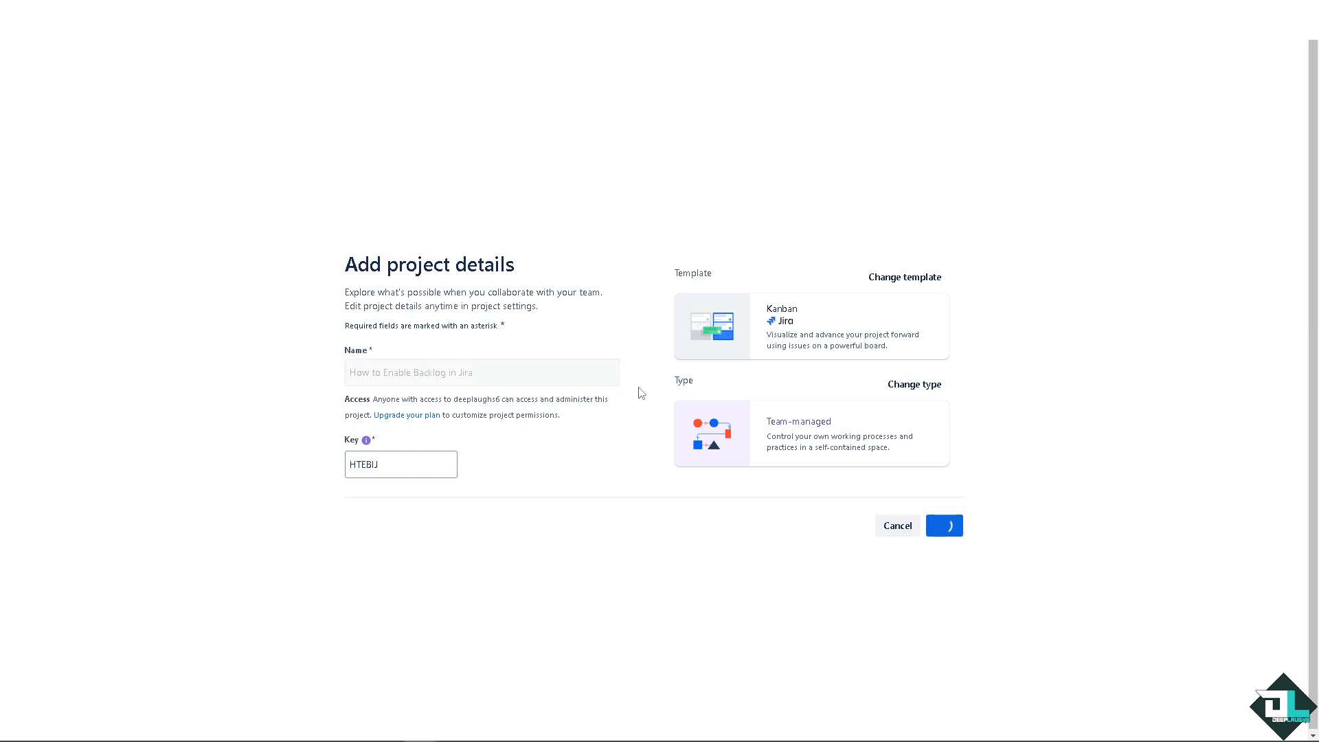
pyautogui.click(944, 525)
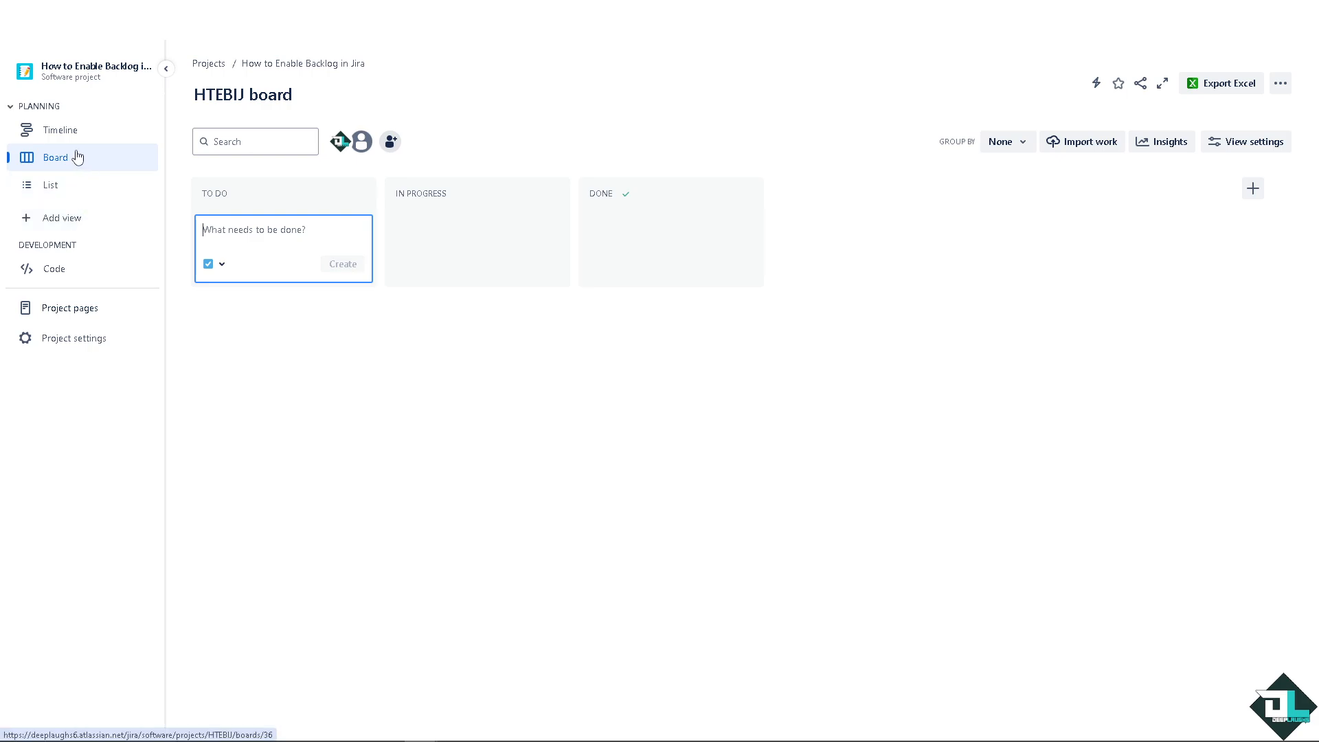
pyautogui.moveTo(103, 152)
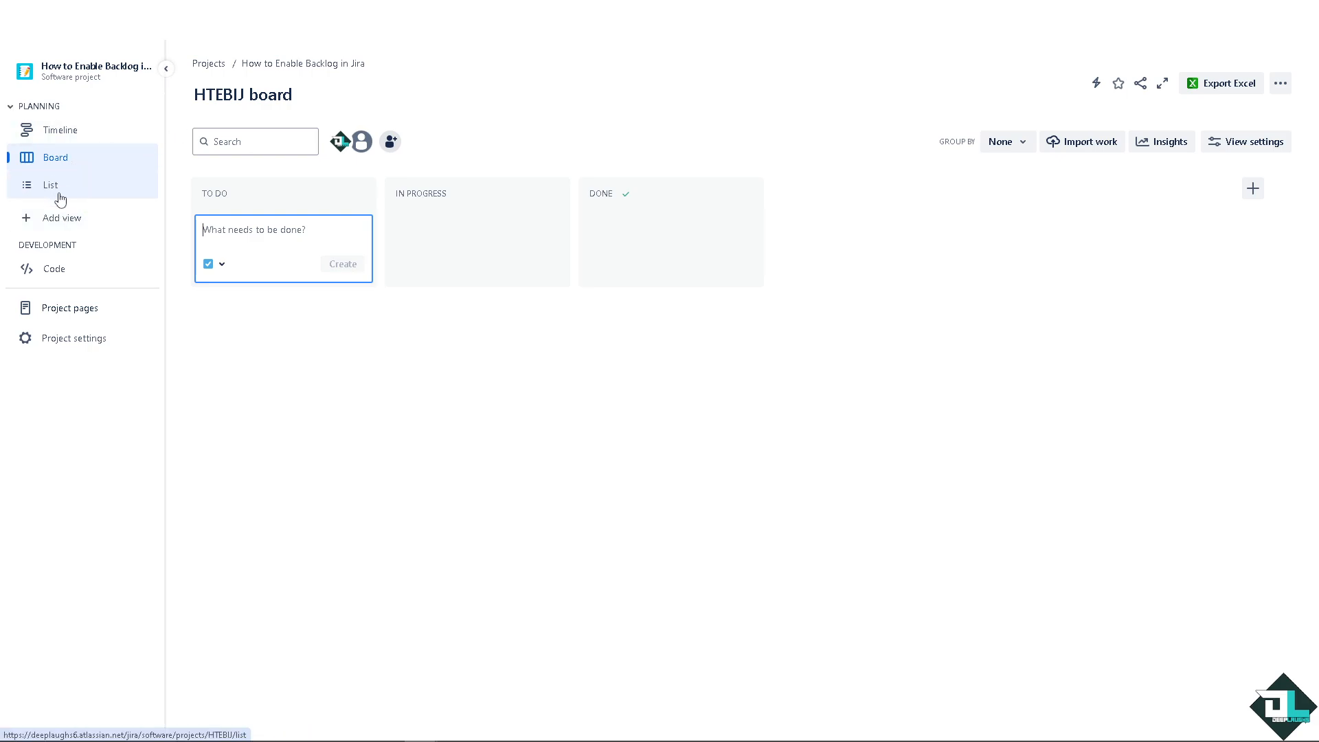
pyautogui.moveTo(91, 221)
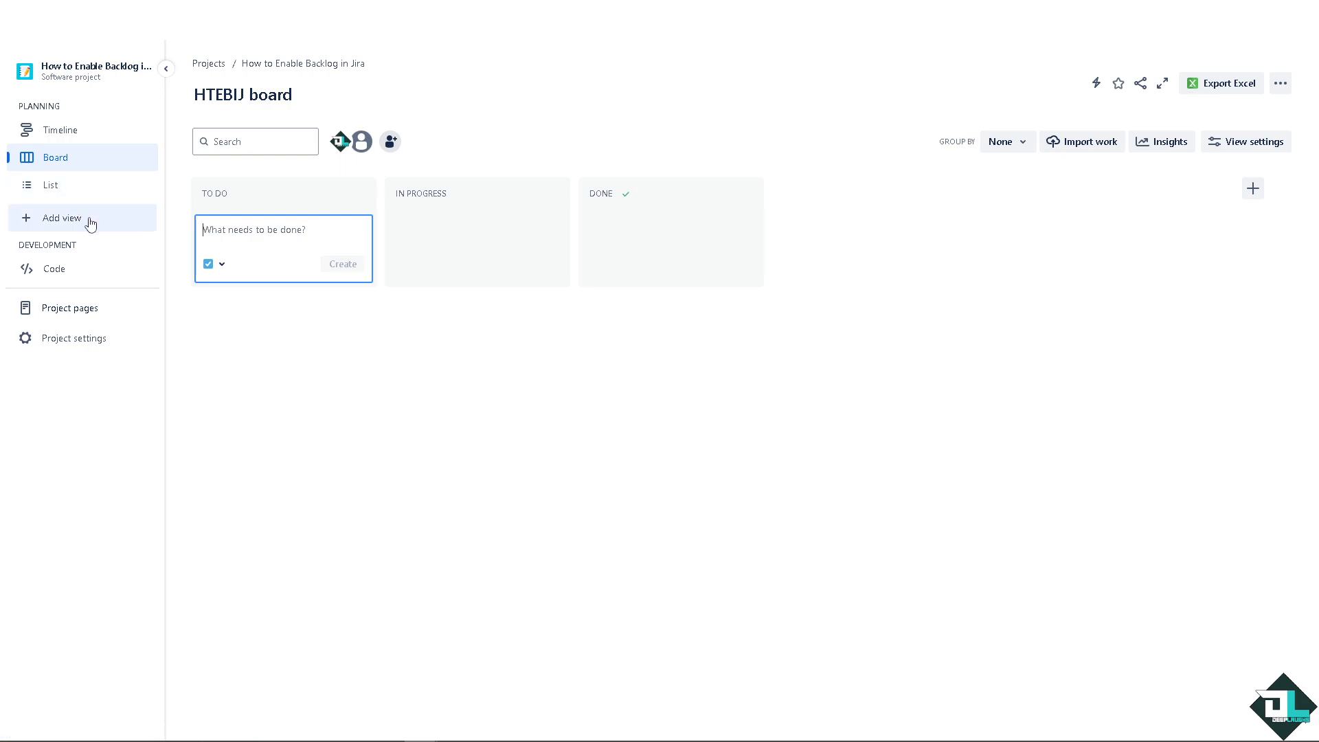
pyautogui.moveTo(151, 121)
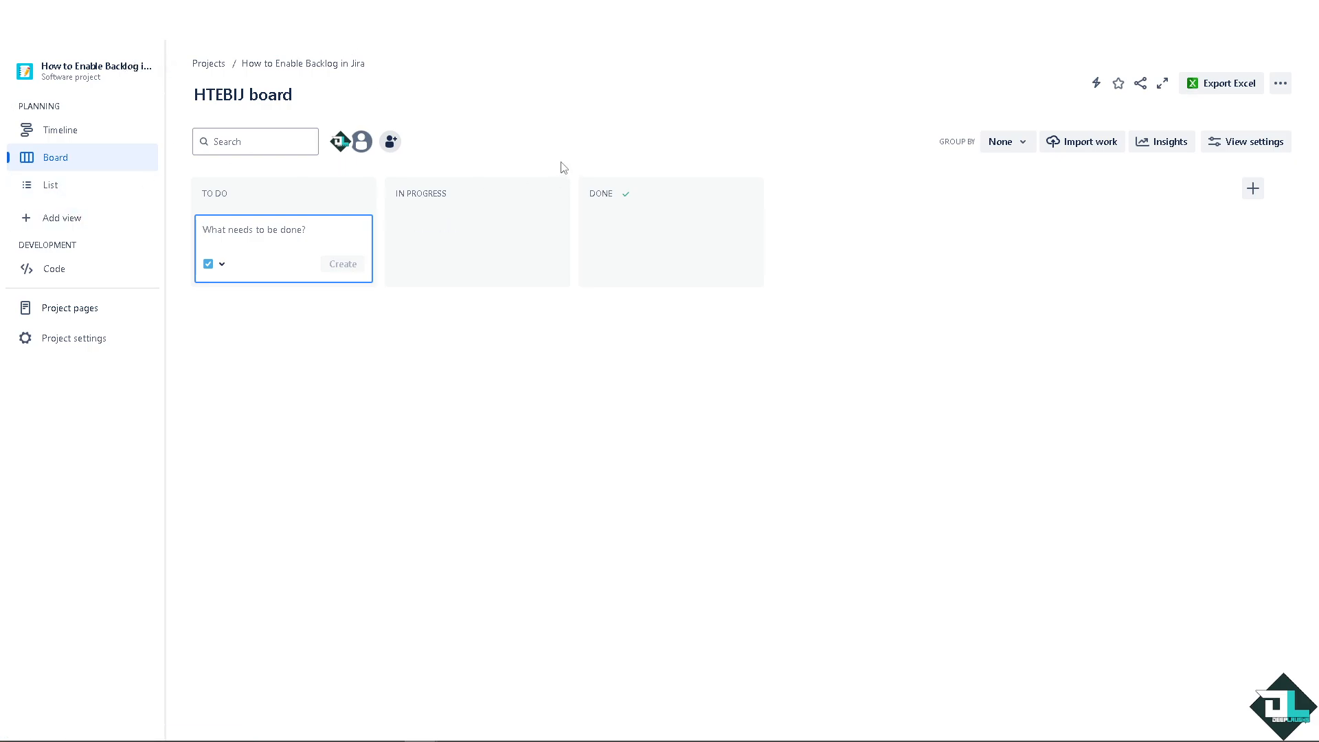
pyautogui.moveTo(1161, 107)
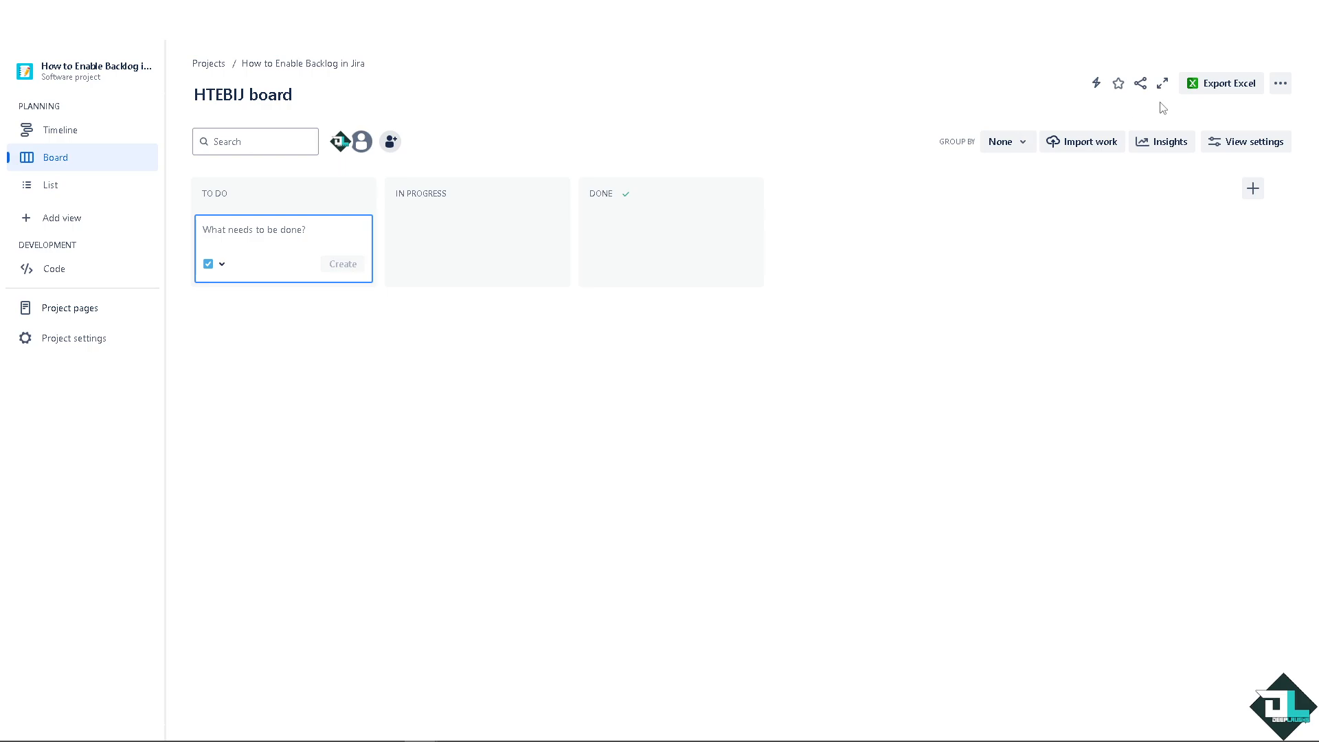
pyautogui.moveTo(1316, 131)
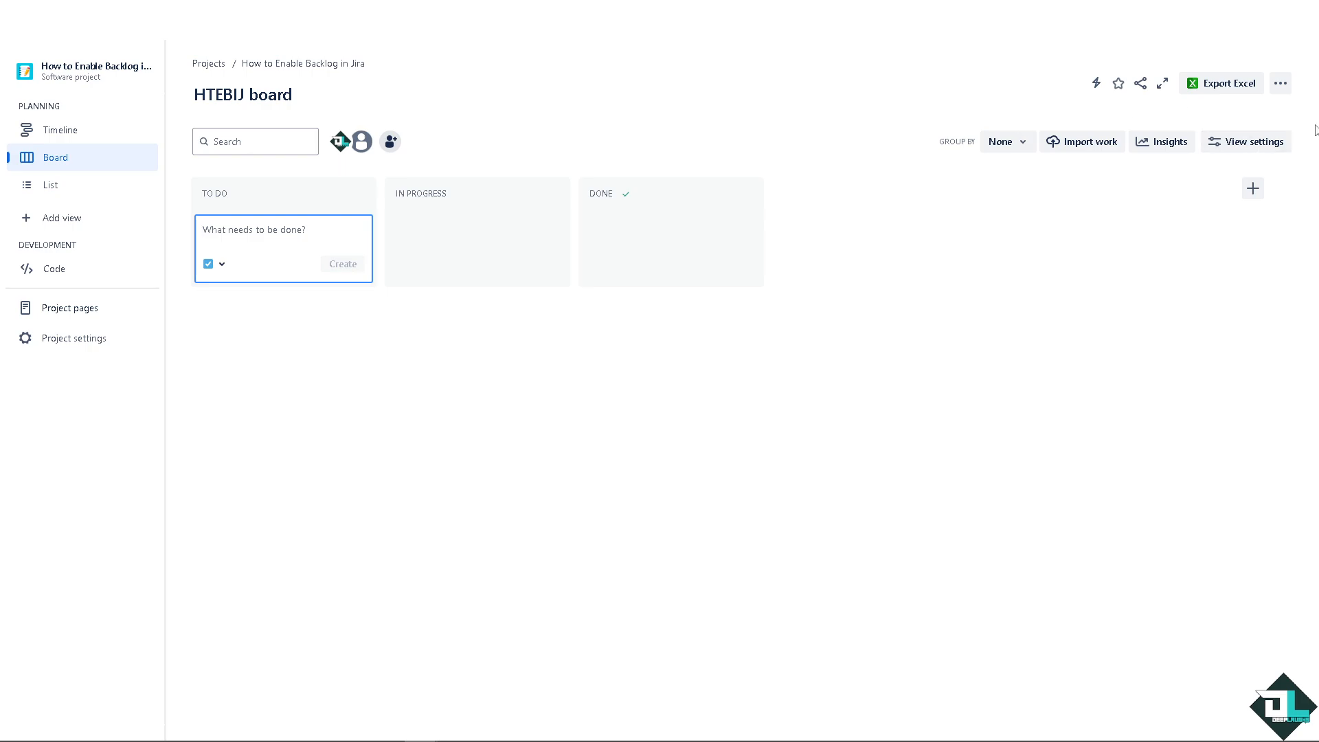
# Show the HTEBIJ board's more-actions menu
pyautogui.click(1279, 83)
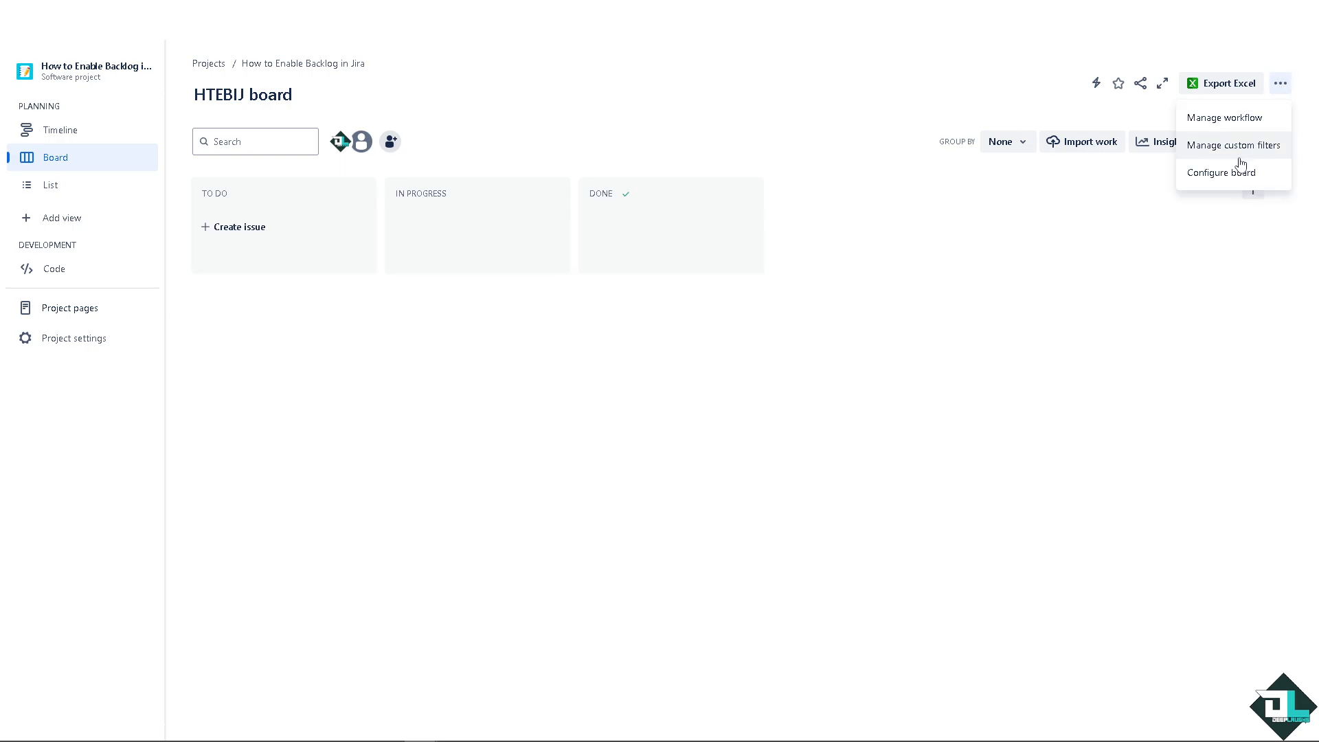
# In Configure board, try renaming the To Do column to BACKLOG, then cancel leaving columns unchanged
pyautogui.click(1221, 173)
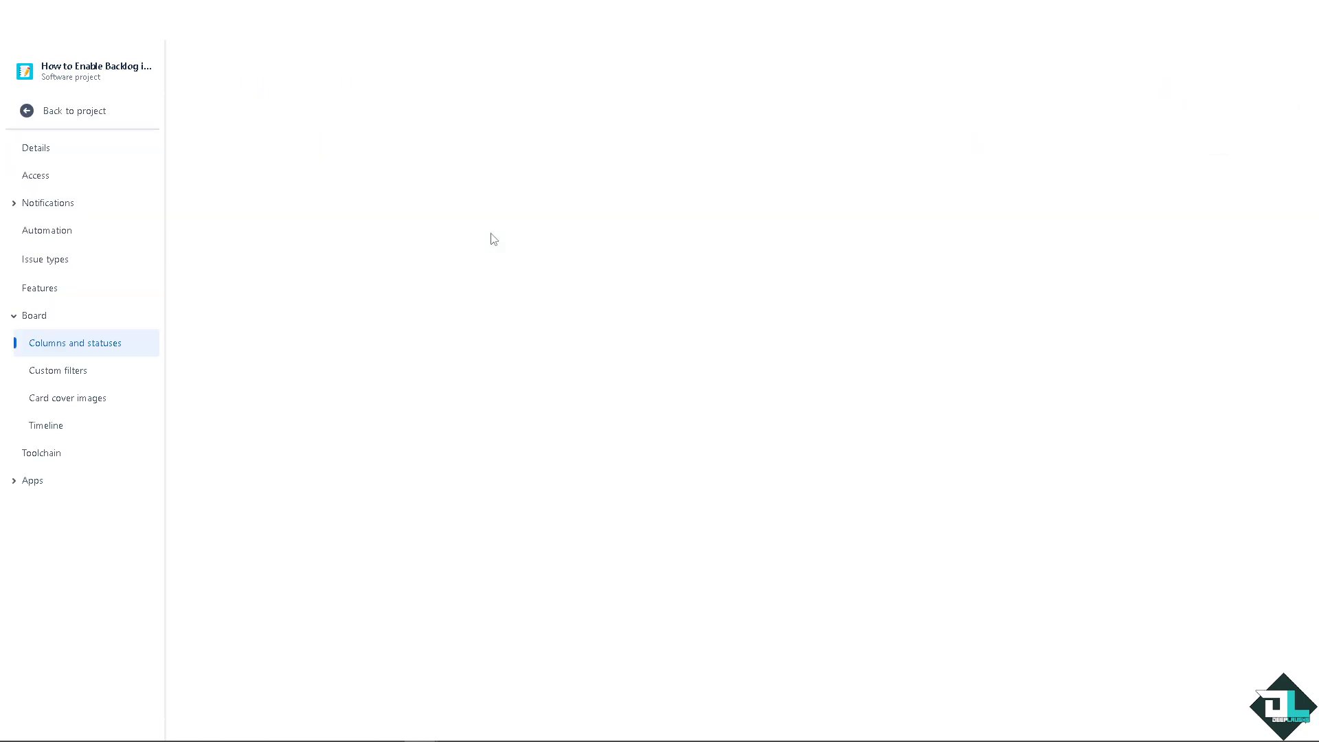
pyautogui.click(75, 342)
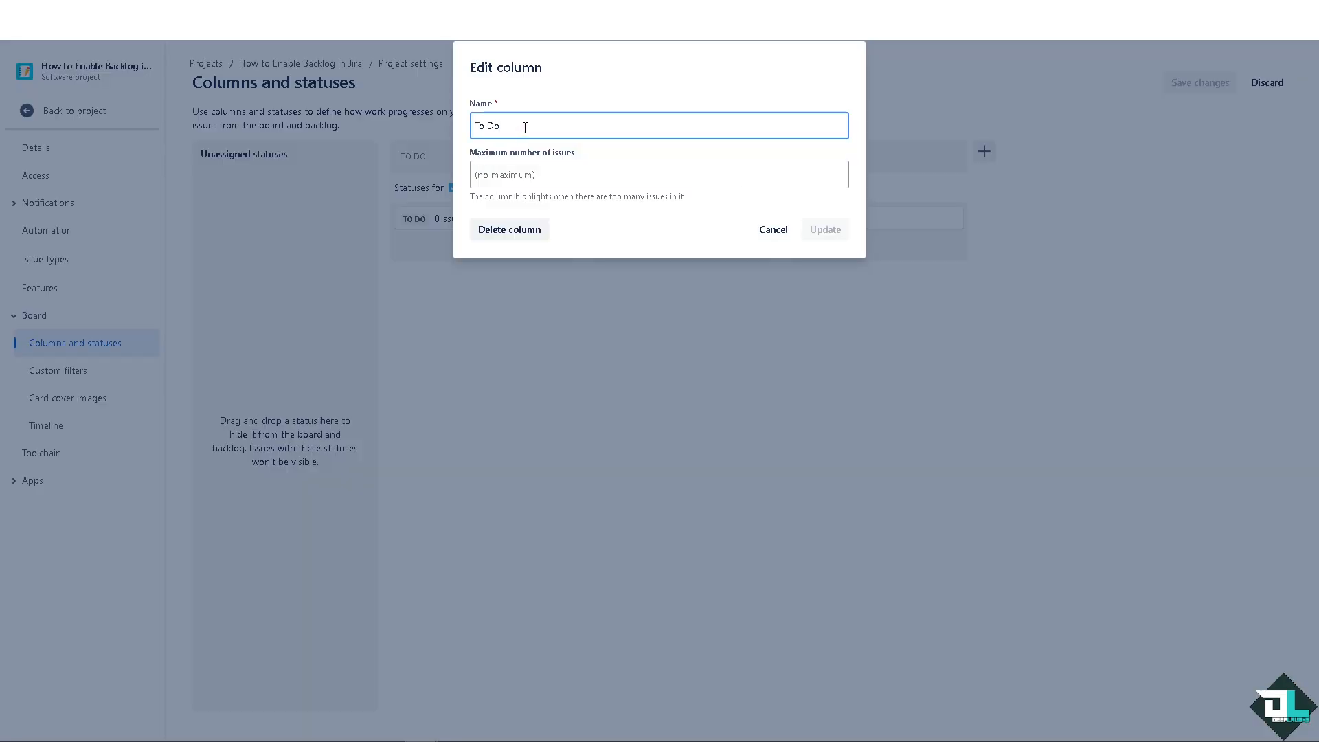
pyautogui.doubleClick(486, 125)
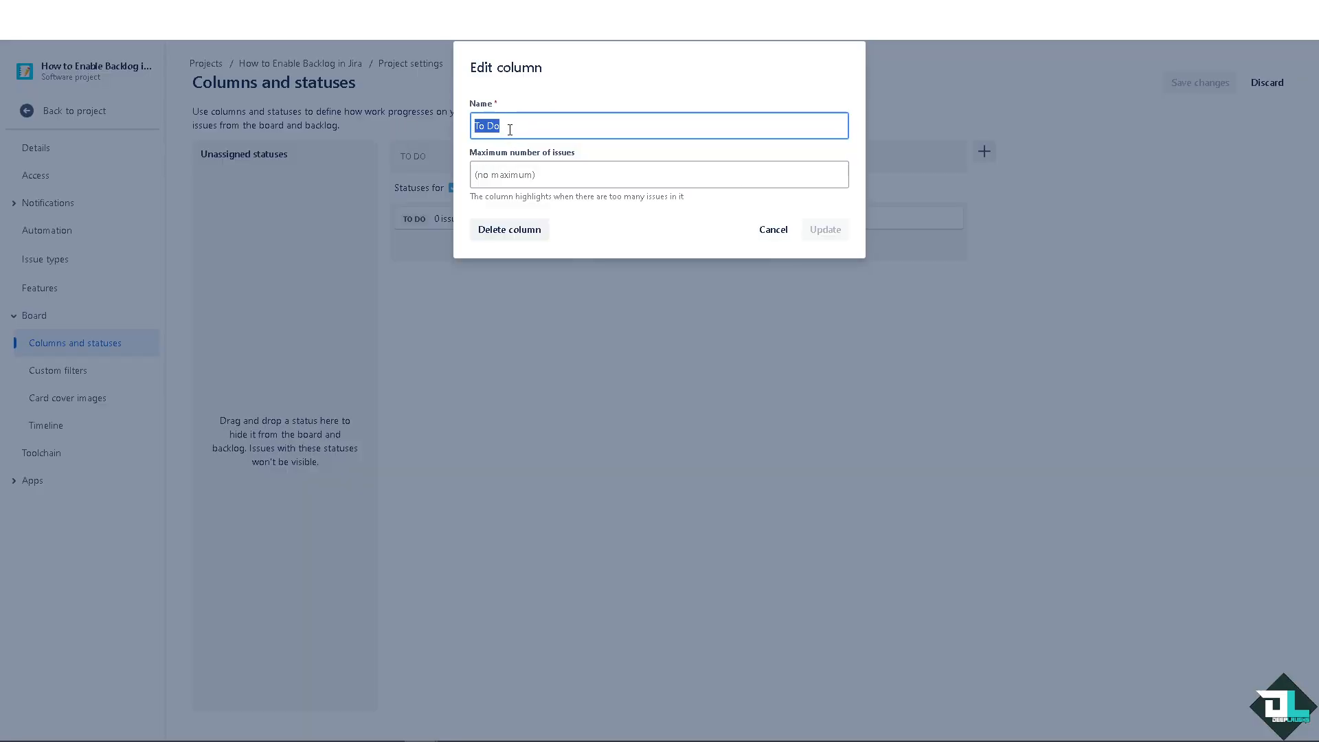
pyautogui.write('BA')
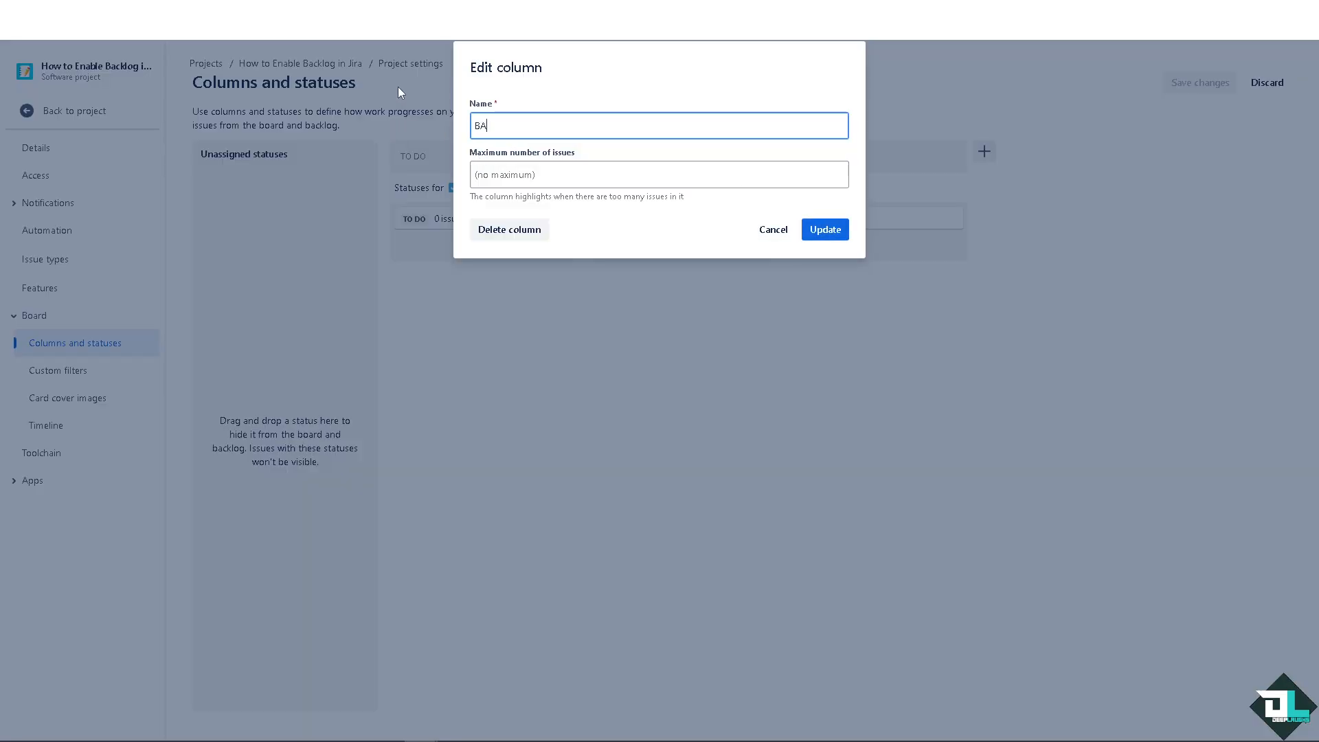
pyautogui.write('CKLOG')
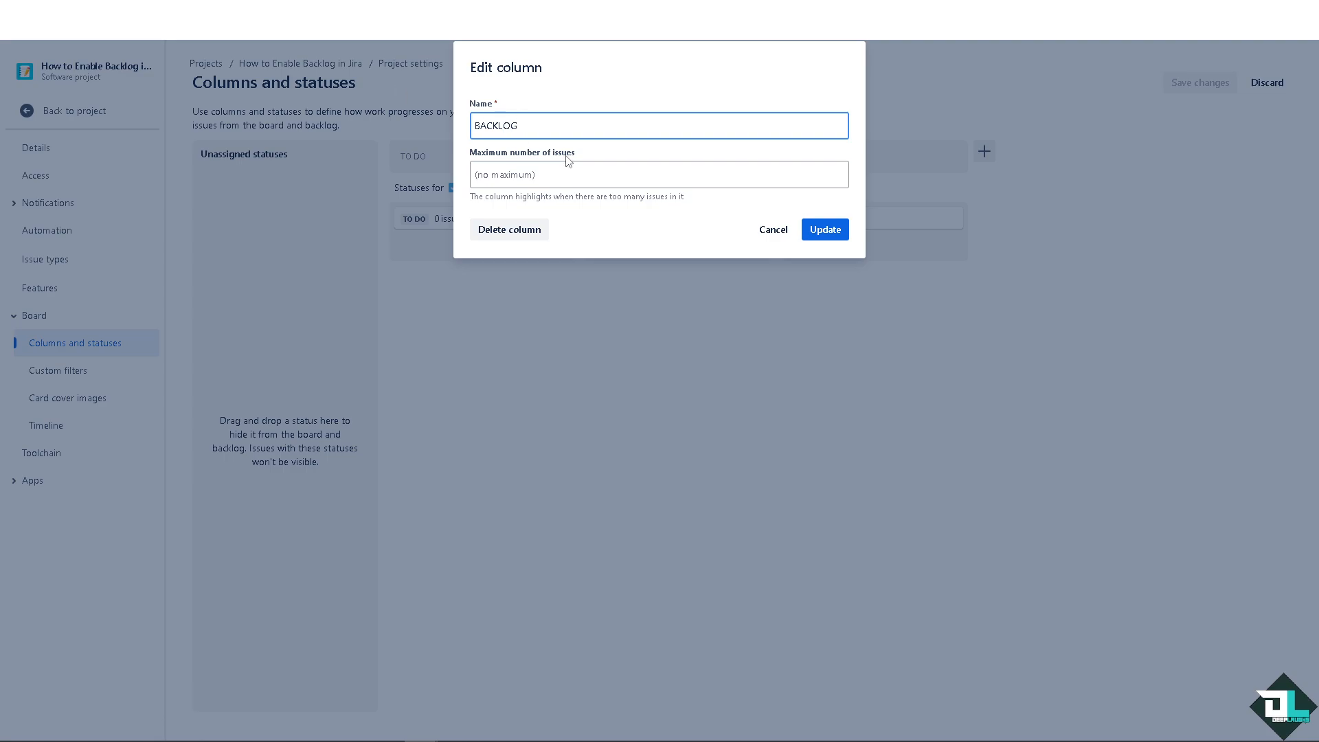
pyautogui.click(825, 229)
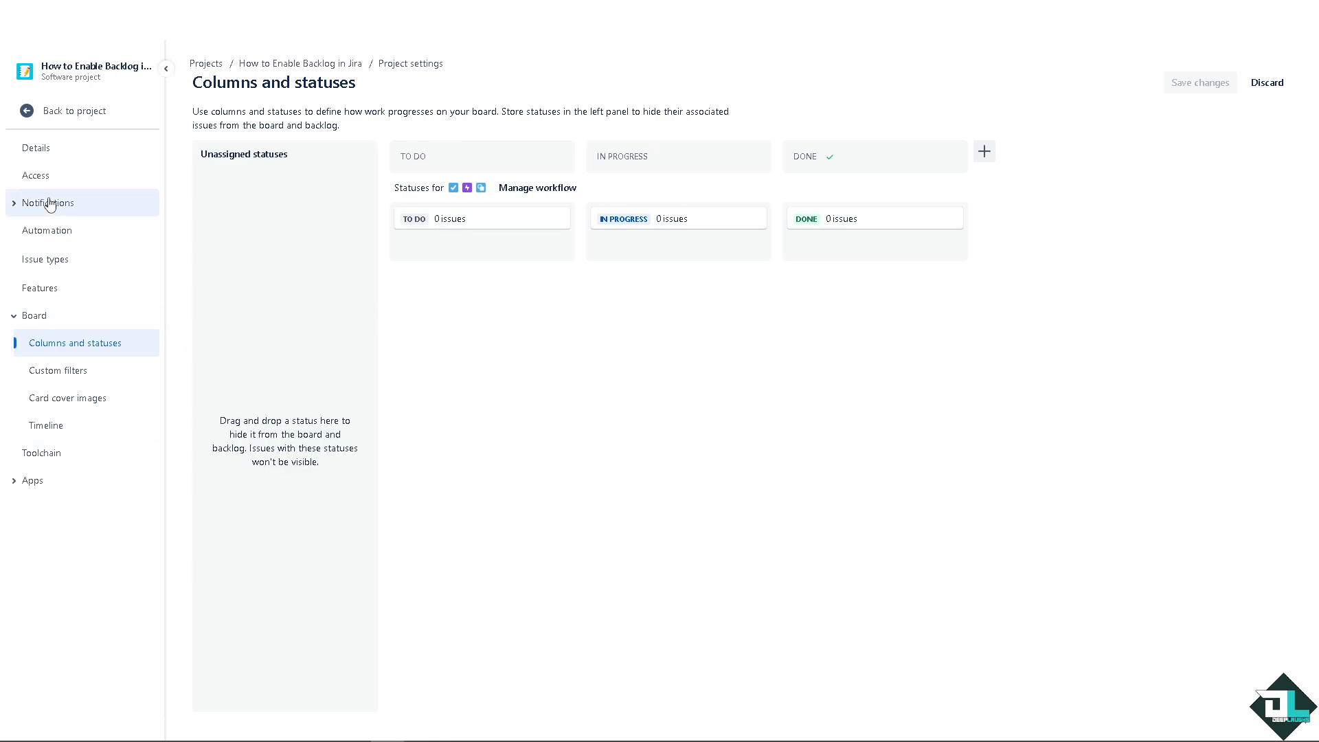
pyautogui.moveTo(61, 207)
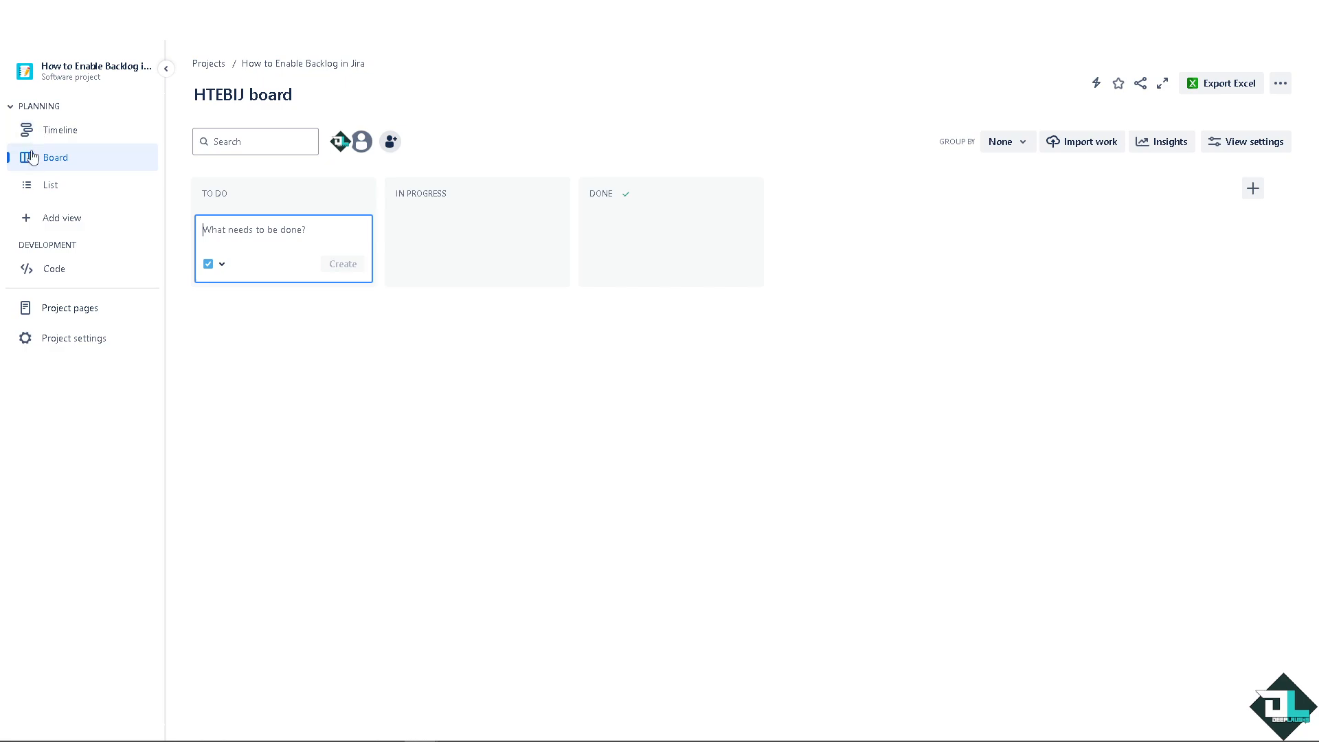
pyautogui.moveTo(33, 223)
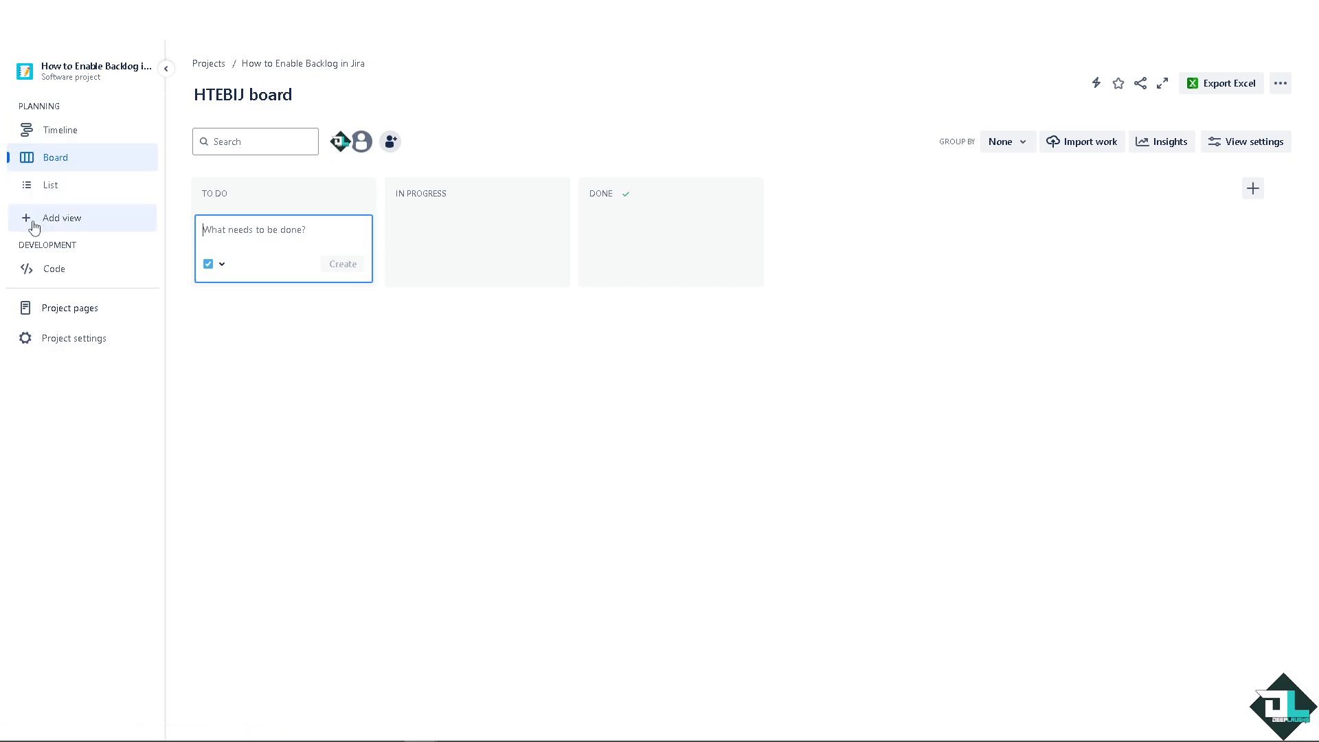
# Add the Backlog view from the sidebar's Add view list so it appears under planning views
pyautogui.click(62, 219)
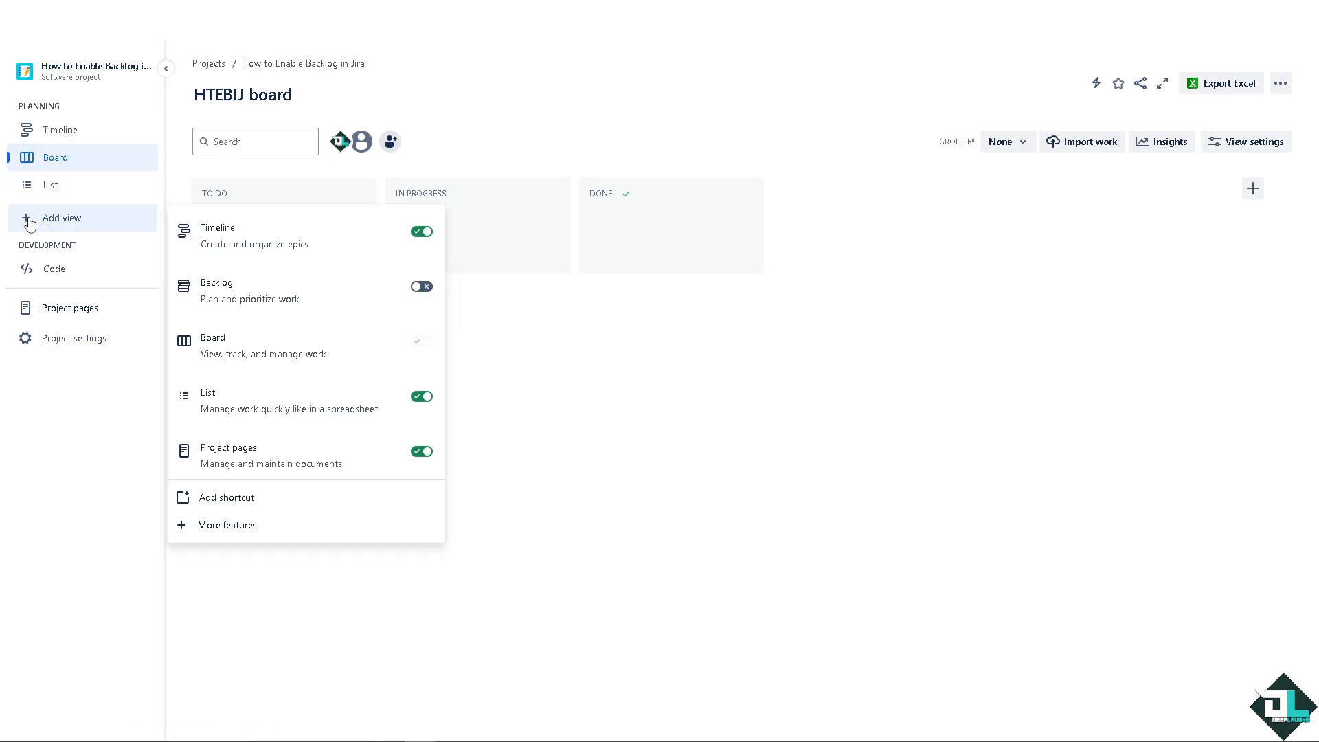
pyautogui.moveTo(253, 312)
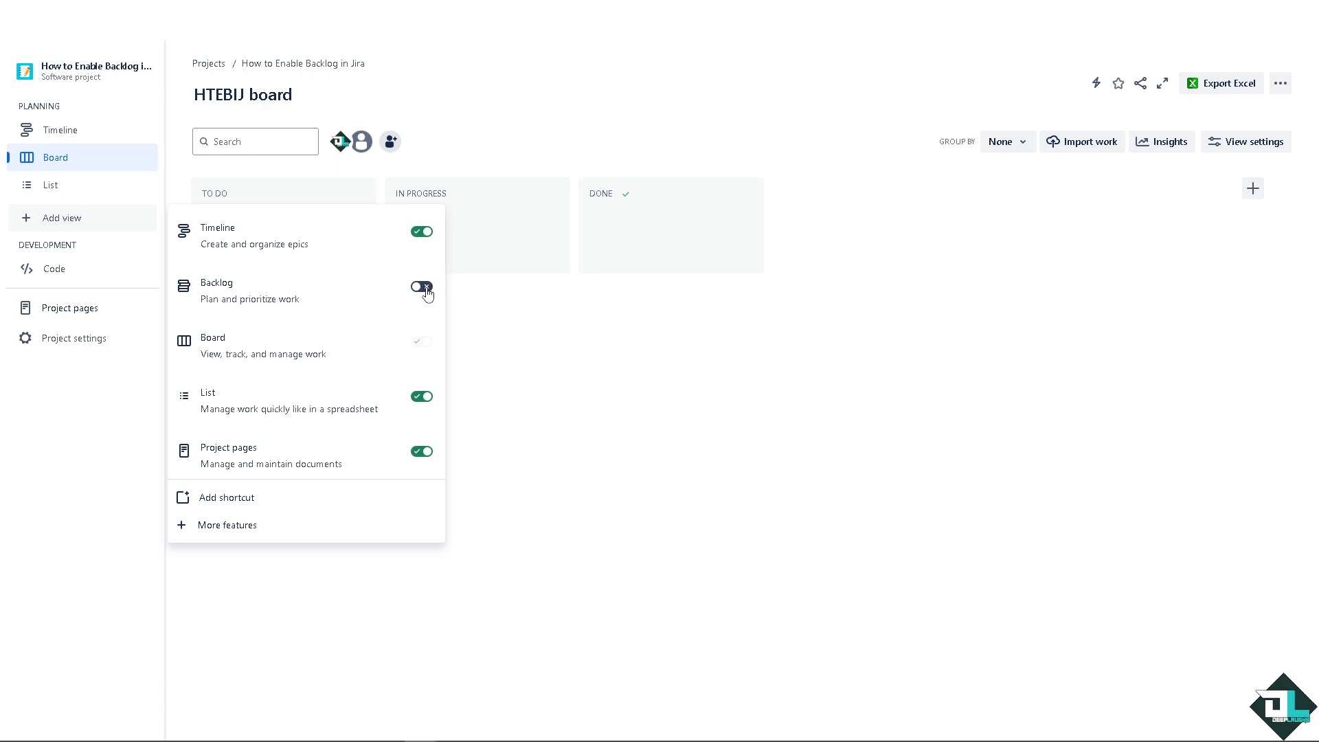
pyautogui.click(421, 289)
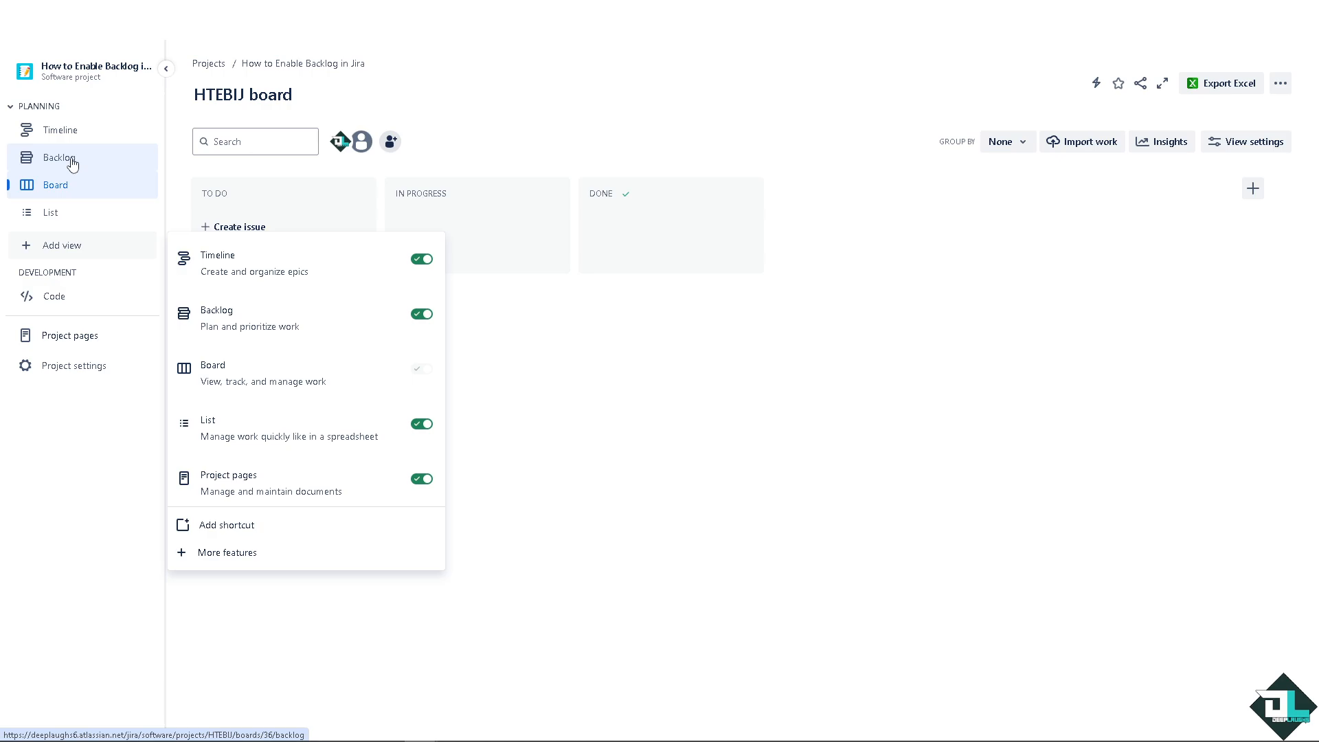
pyautogui.moveTo(678, 387)
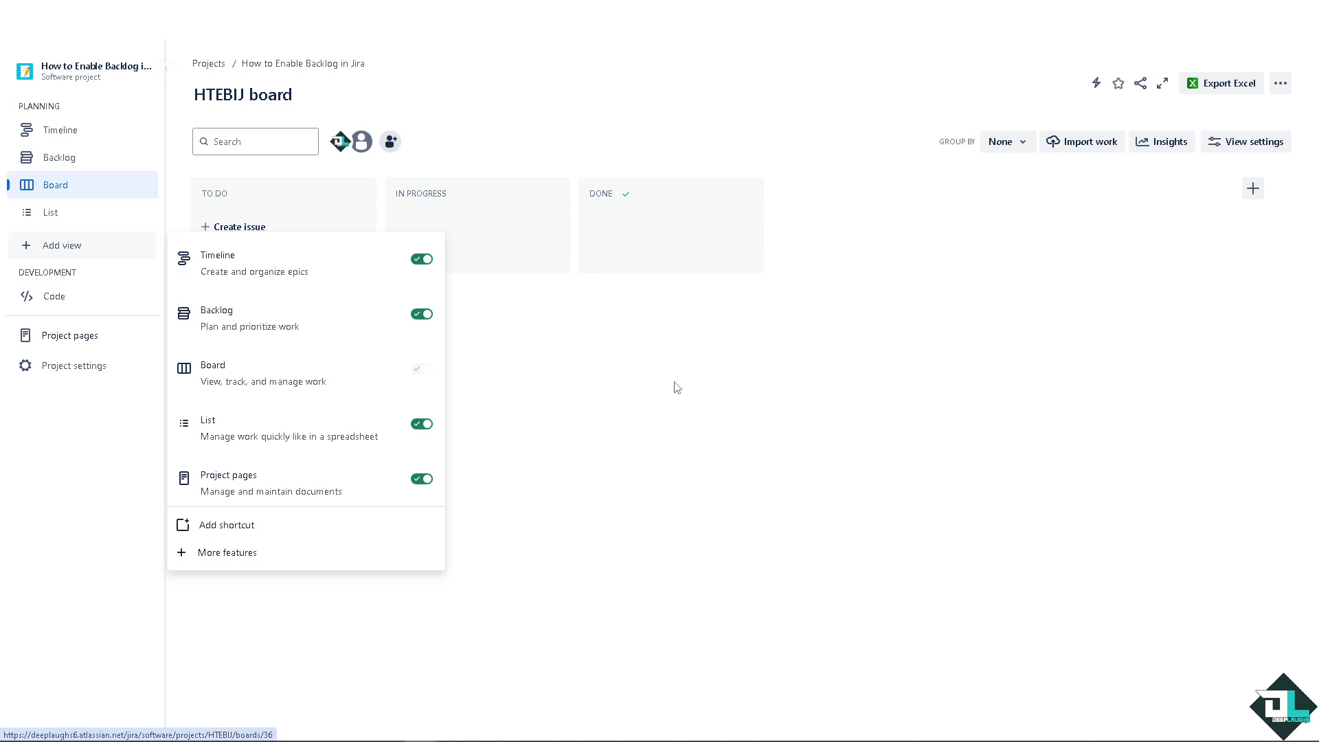